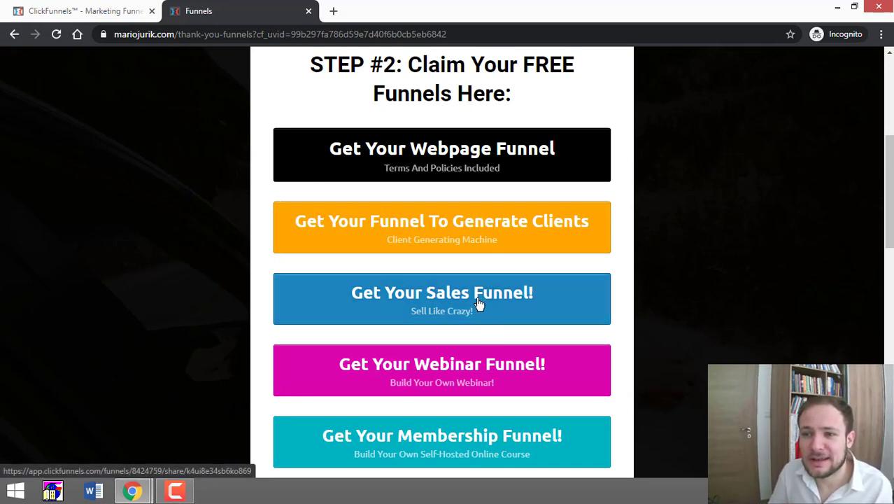
mouse_move(482, 293)
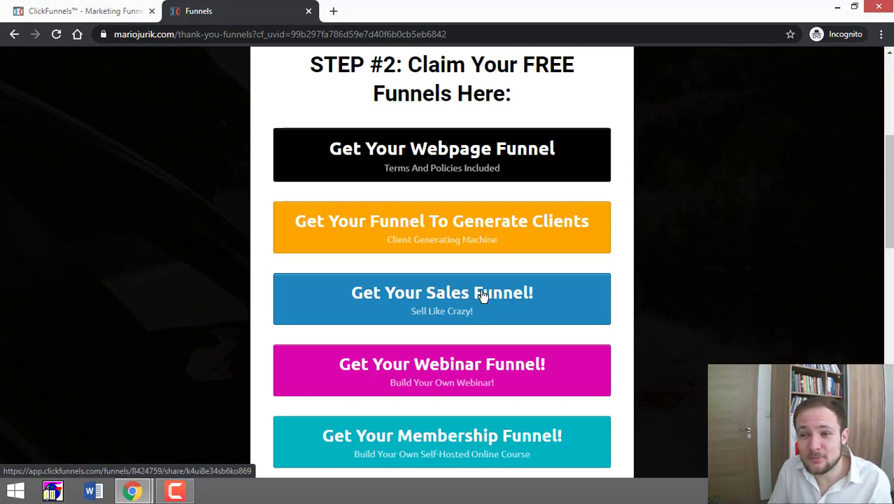
mouse_move(487, 293)
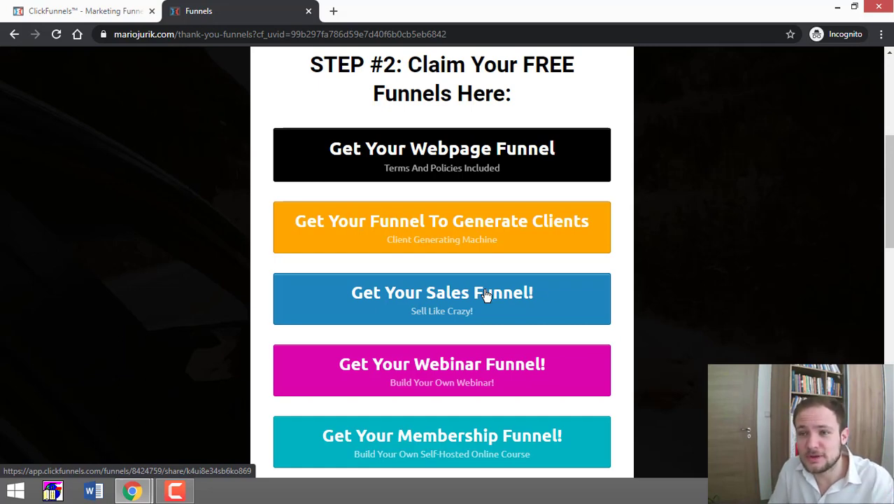
Claim the free Sales Funnel share and open it from the account's funnel list.
scroll("up", 3)
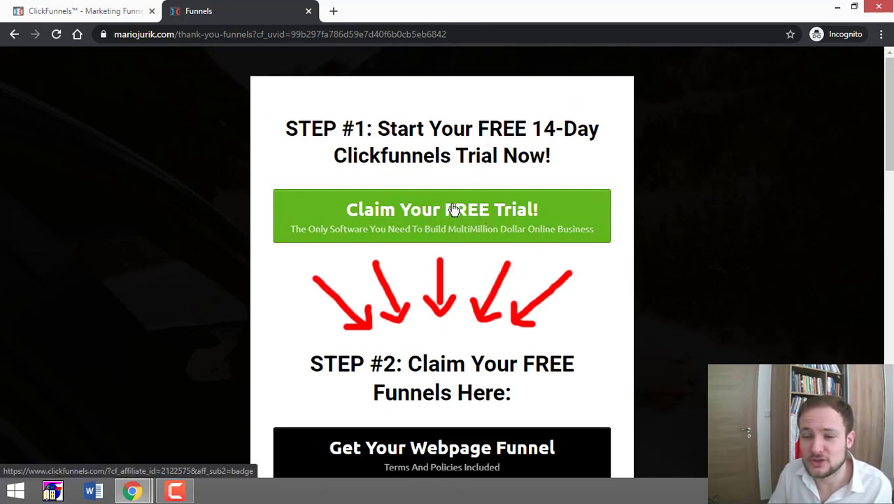
scroll("down", 3)
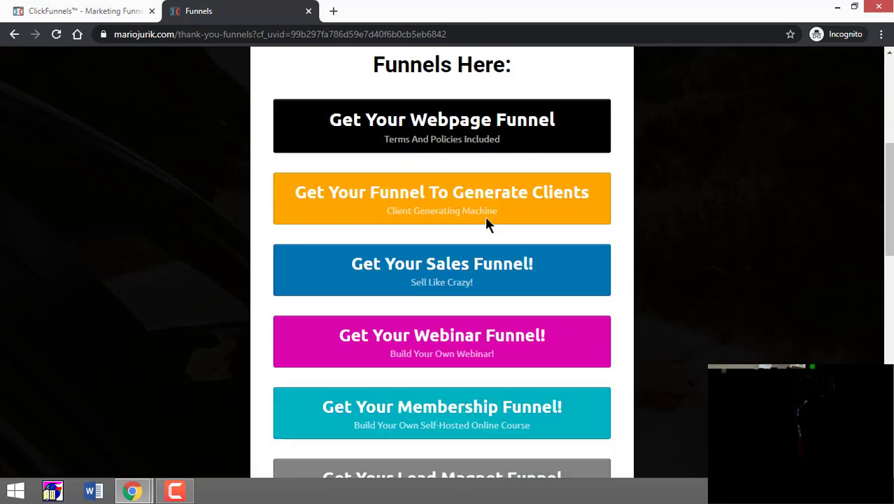
mouse_move(442, 263)
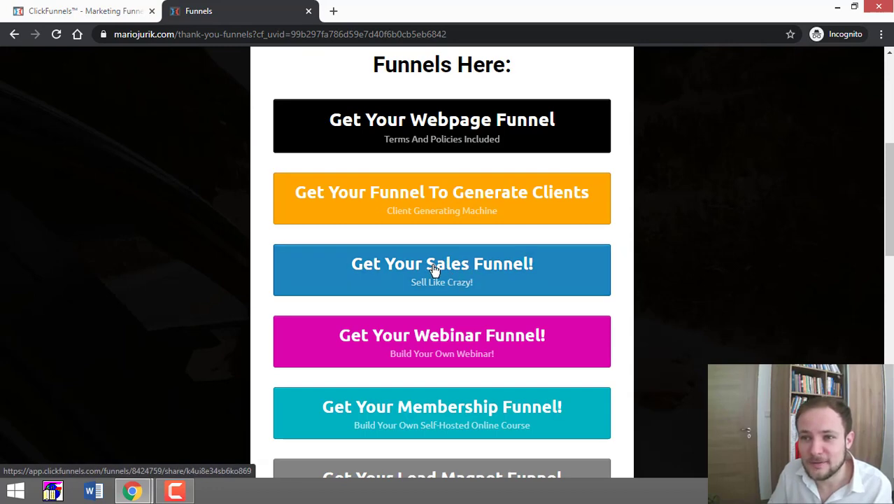
mouse_move(464, 273)
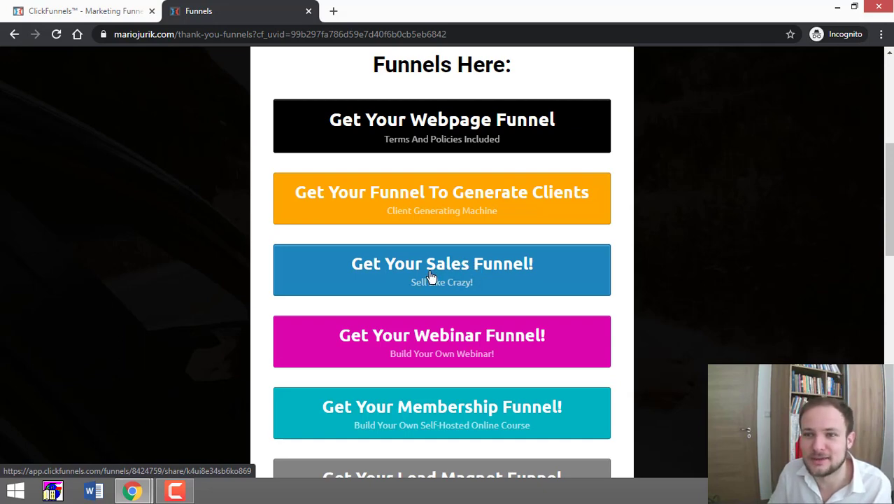
left_click(84, 11)
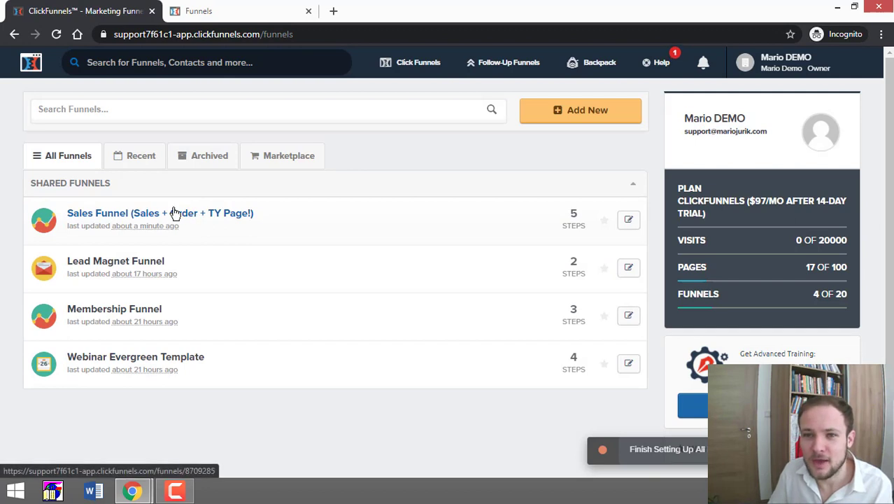
left_click(417, 62)
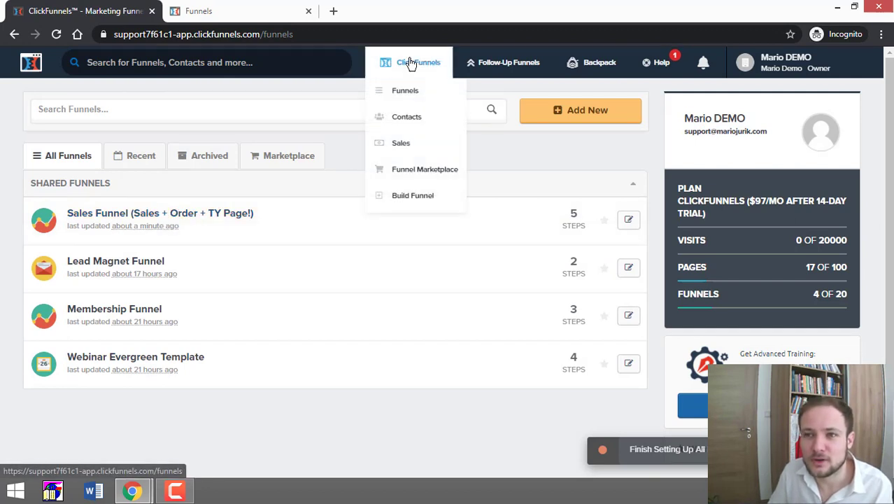
mouse_move(405, 92)
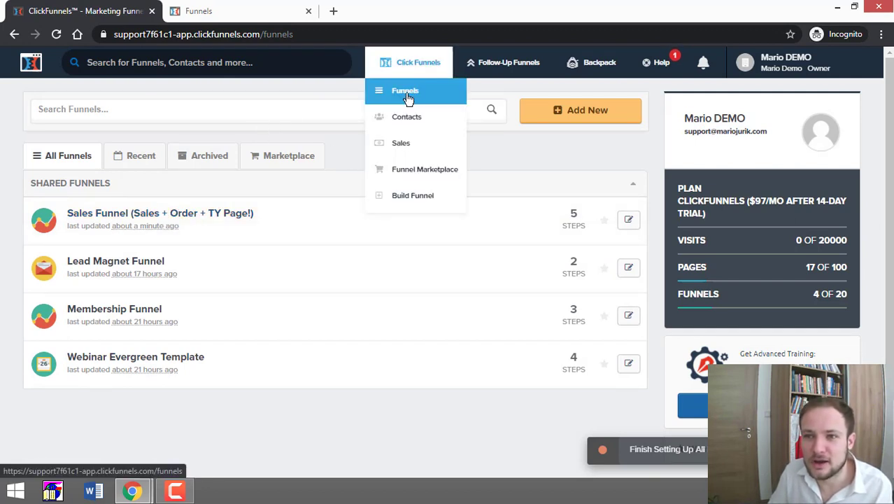
left_click(405, 89)
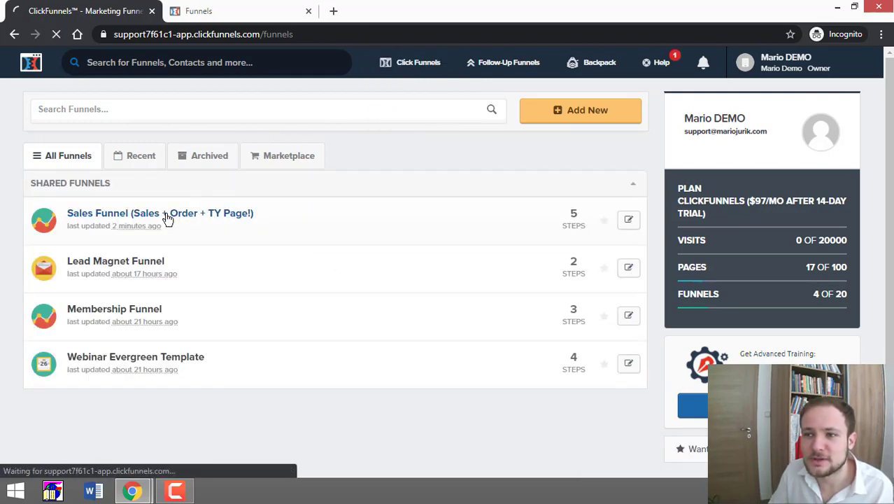
left_click(159, 212)
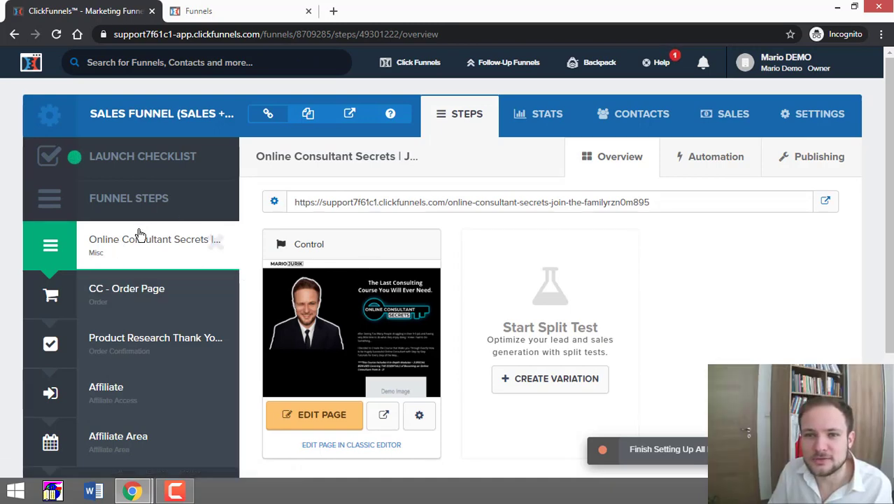
mouse_move(216, 313)
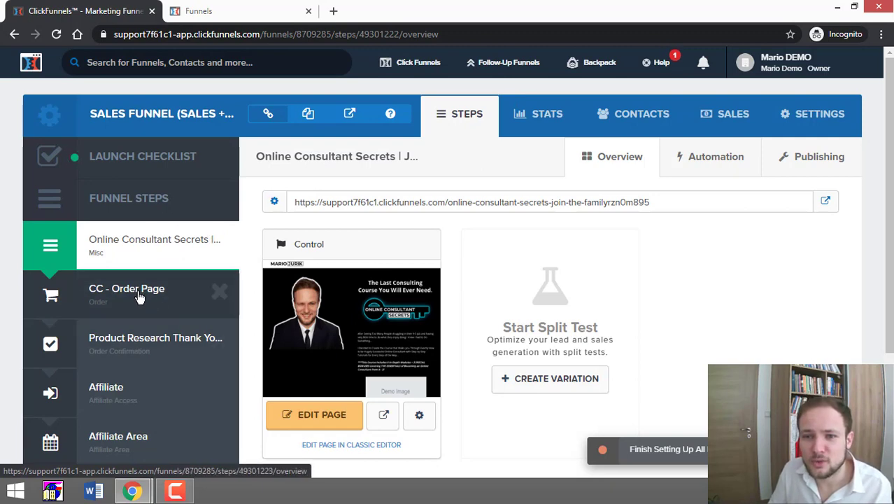
Bring up the overview of the funnel's CC - Order Page step.
left_click(126, 289)
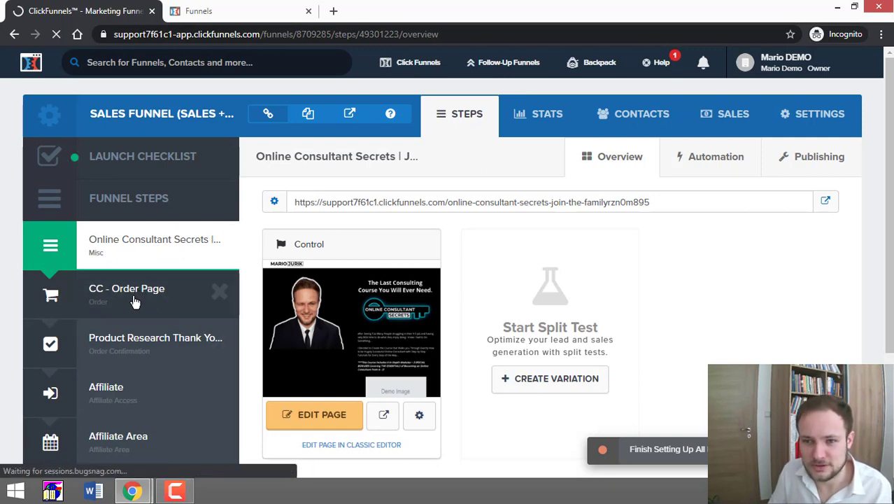
left_click(126, 288)
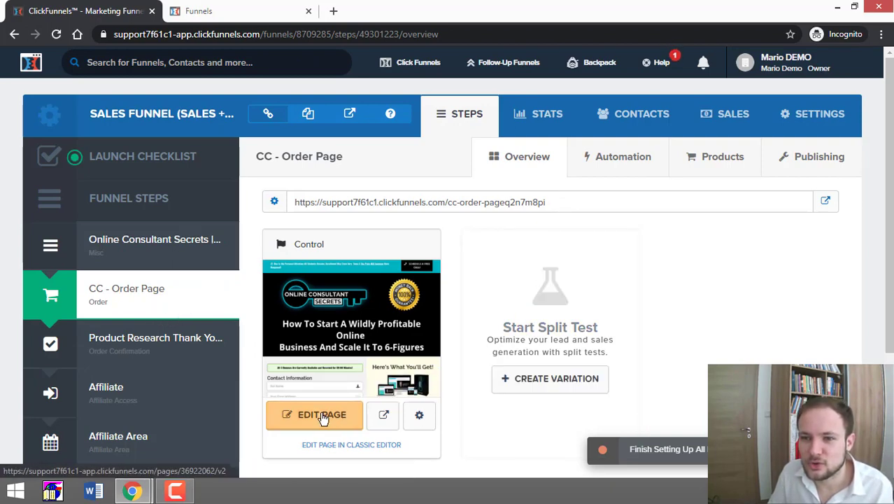
Load the order page in the editor and select its custom JavaScript/HTML block.
left_click(322, 414)
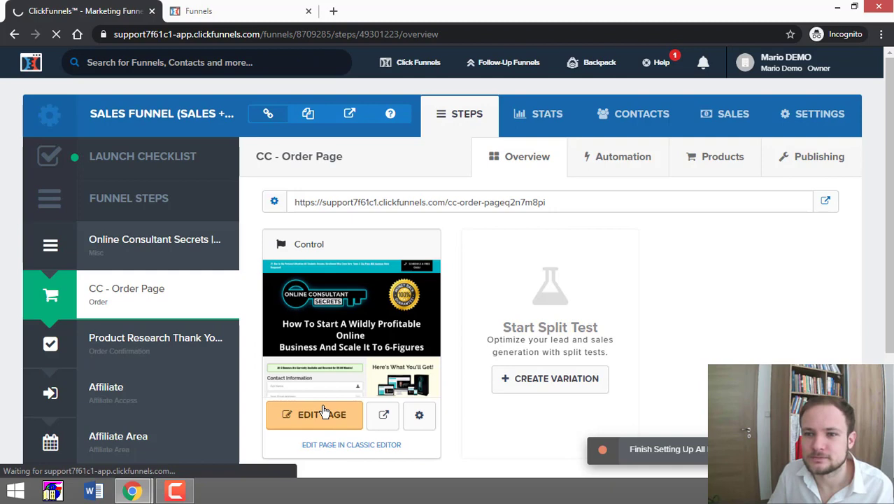
left_click(314, 414)
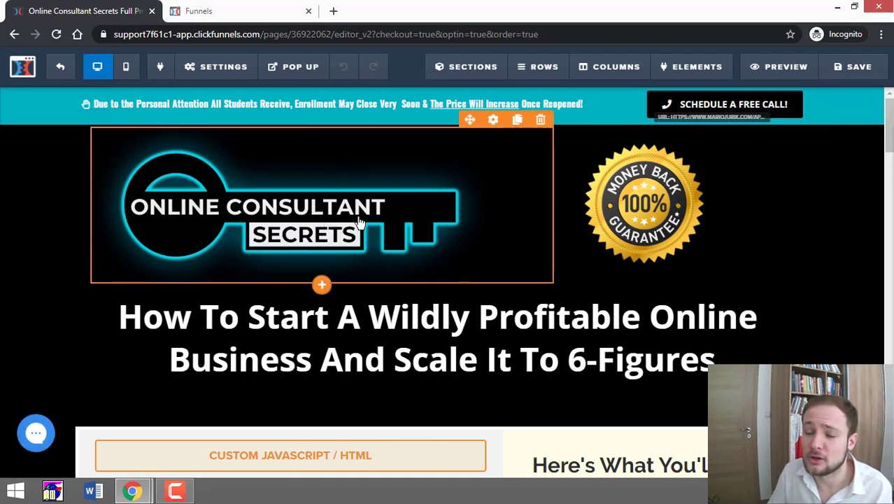
mouse_move(367, 223)
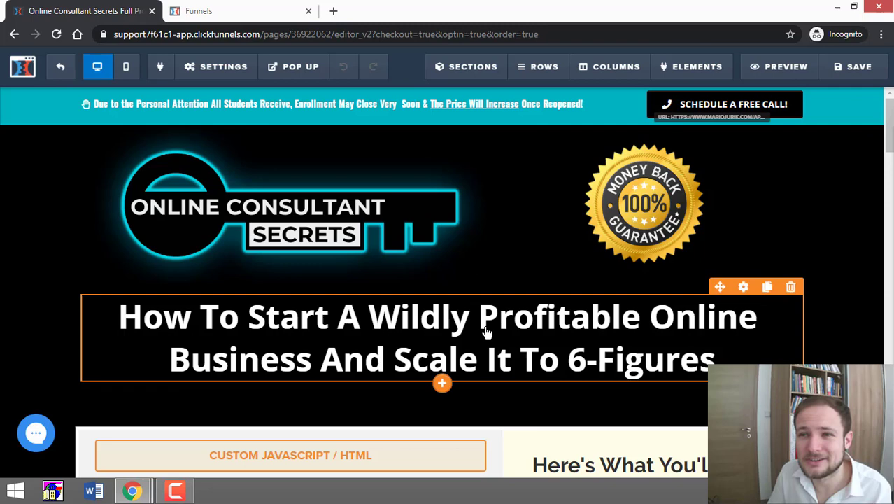
mouse_move(540, 311)
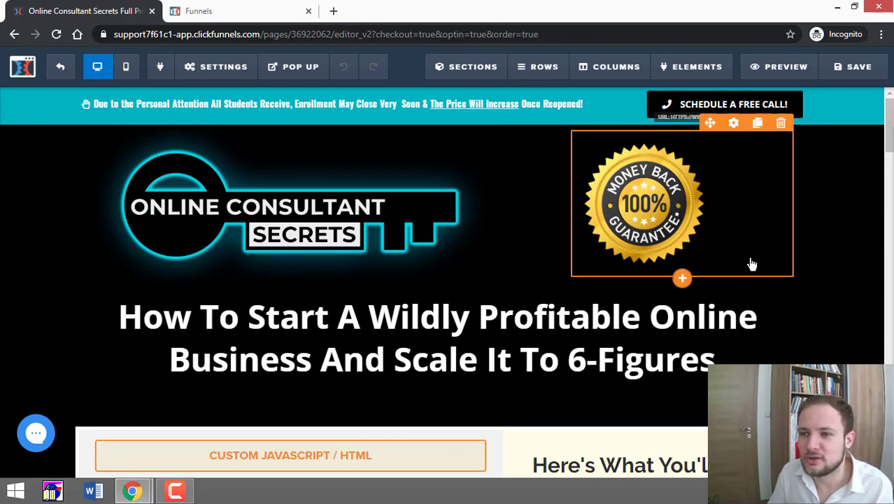
scroll("down", 3)
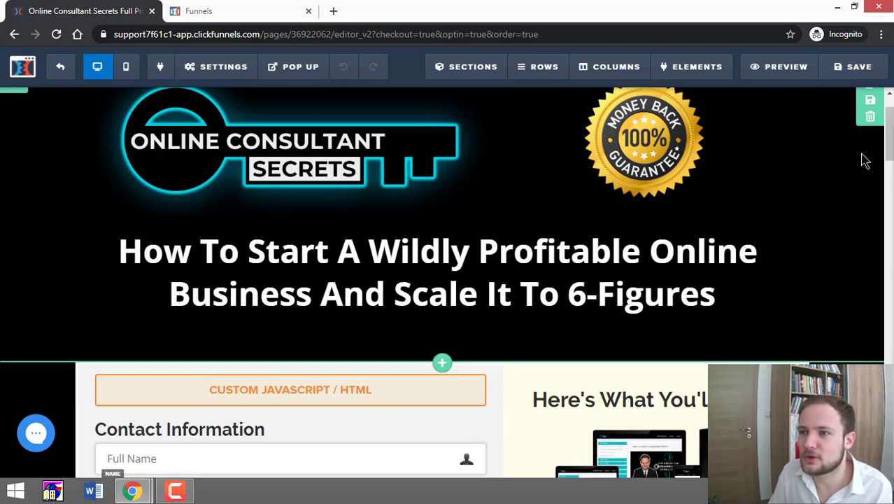
scroll("down", 3)
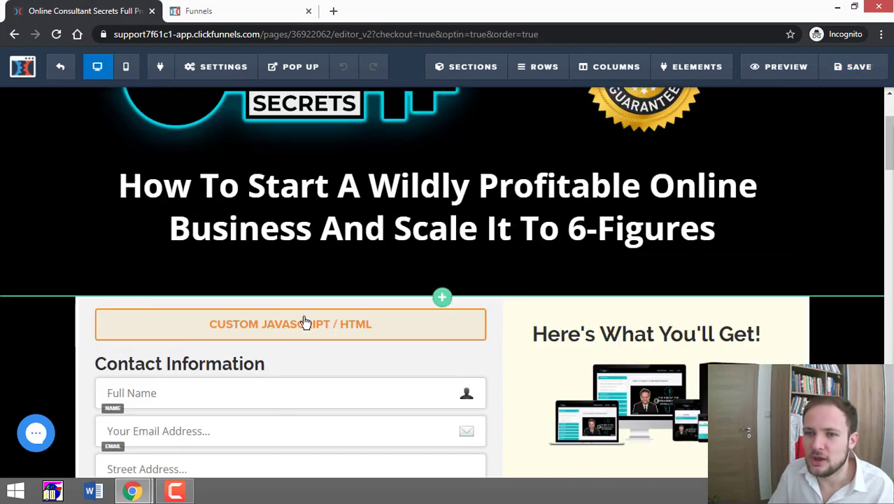
left_click(289, 323)
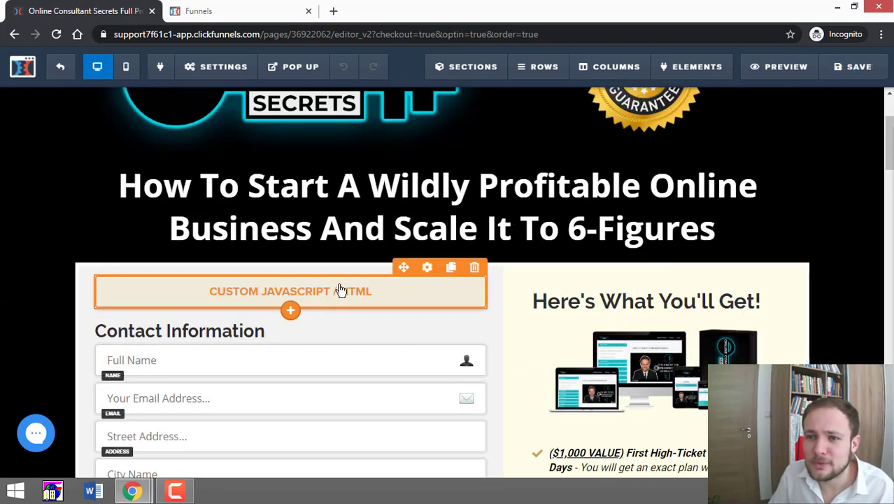
mouse_move(780, 78)
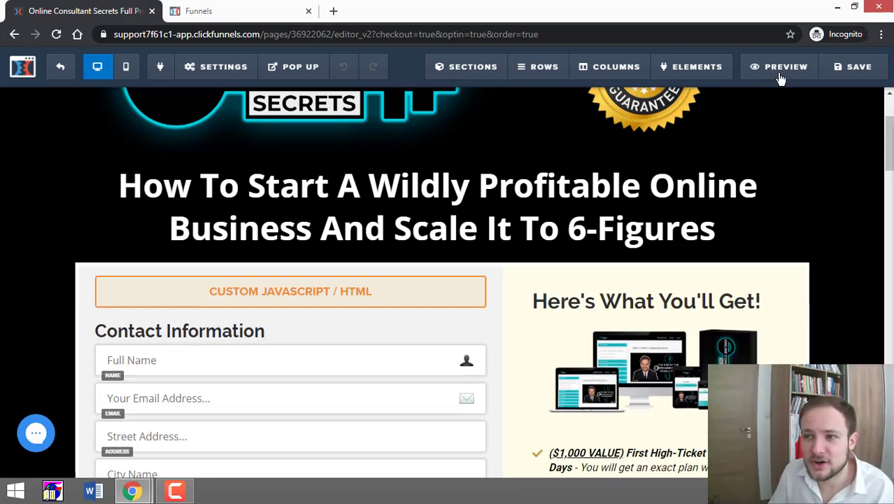
Preview the order page as visitors see it, then return to the editor's form area.
left_click(785, 67)
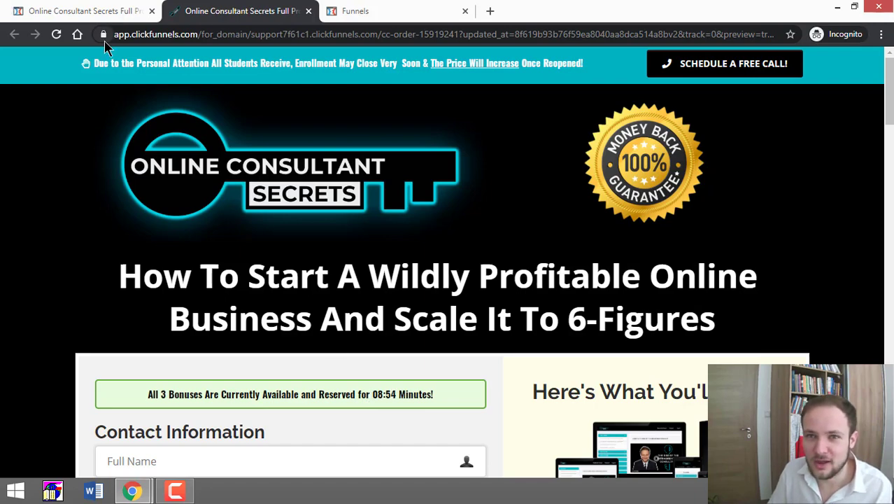
left_click(79, 11)
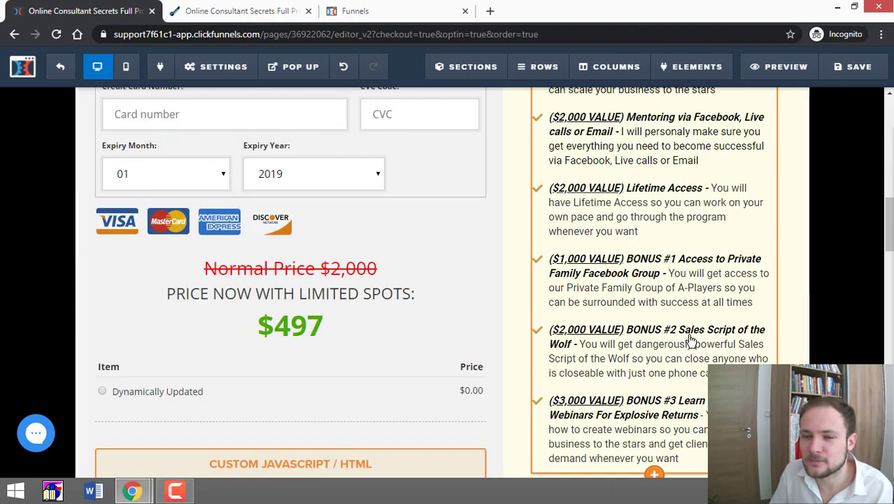
scroll("down", 3)
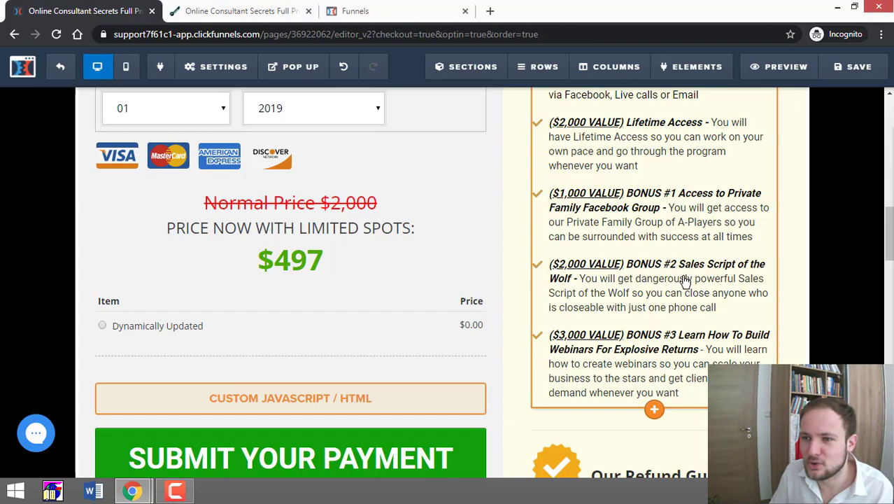
mouse_move(674, 347)
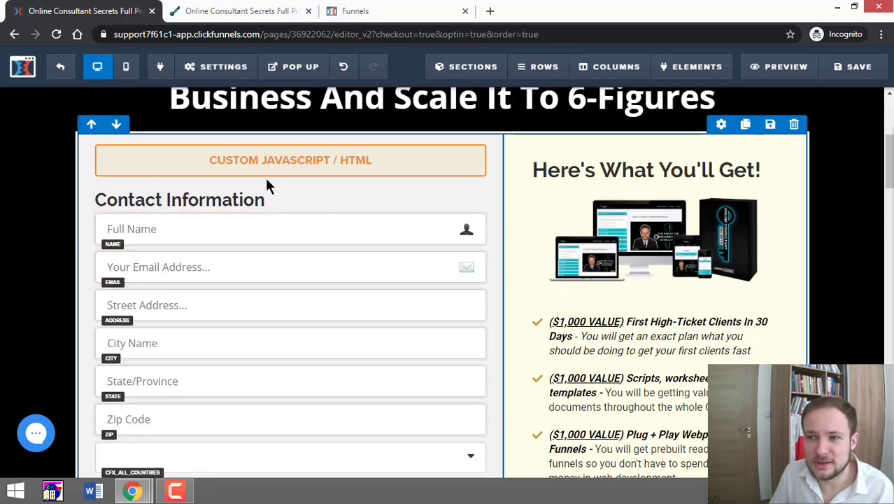
Scroll the checkout page down to the two-step order form and its settings.
scroll("down", 3)
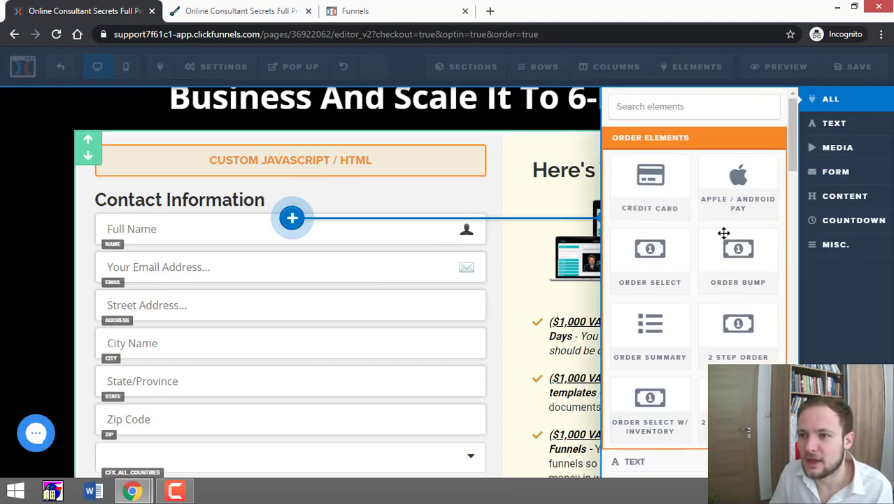
mouse_move(739, 334)
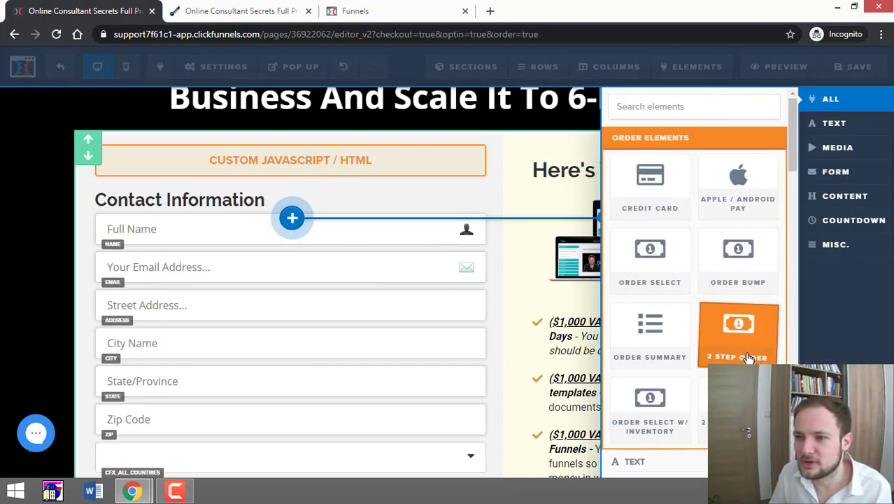
mouse_move(741, 352)
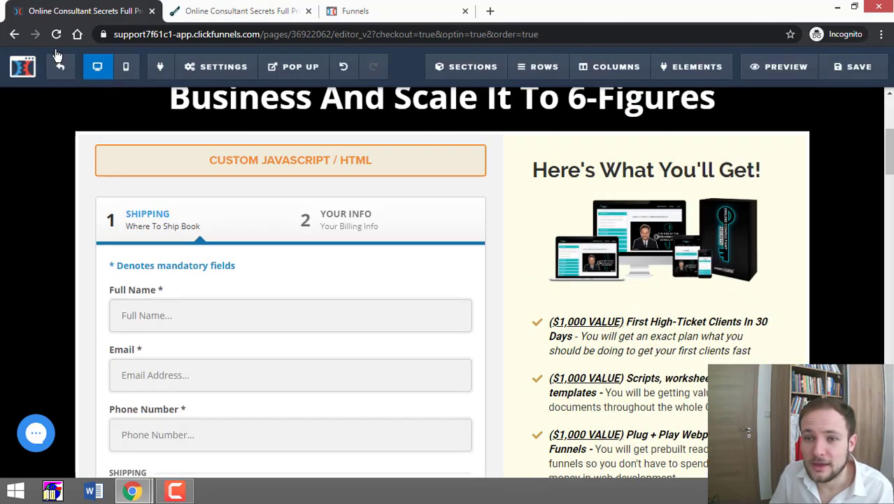
scroll("down", 3)
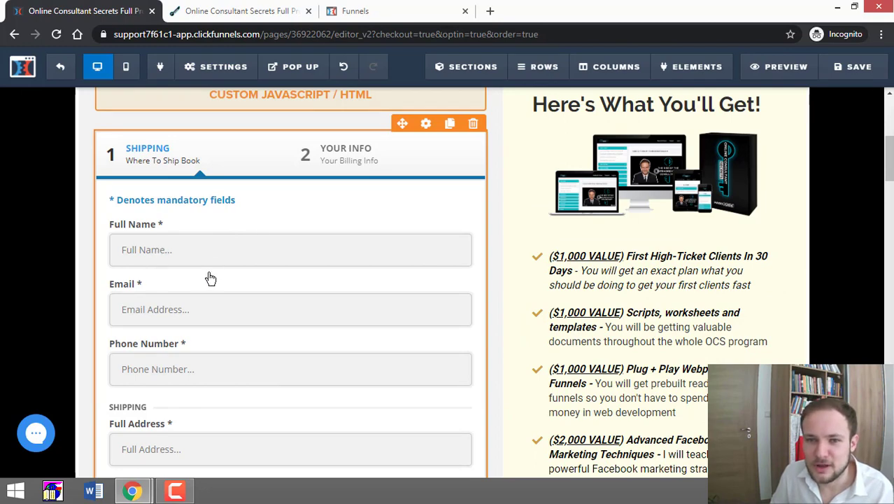
mouse_move(381, 147)
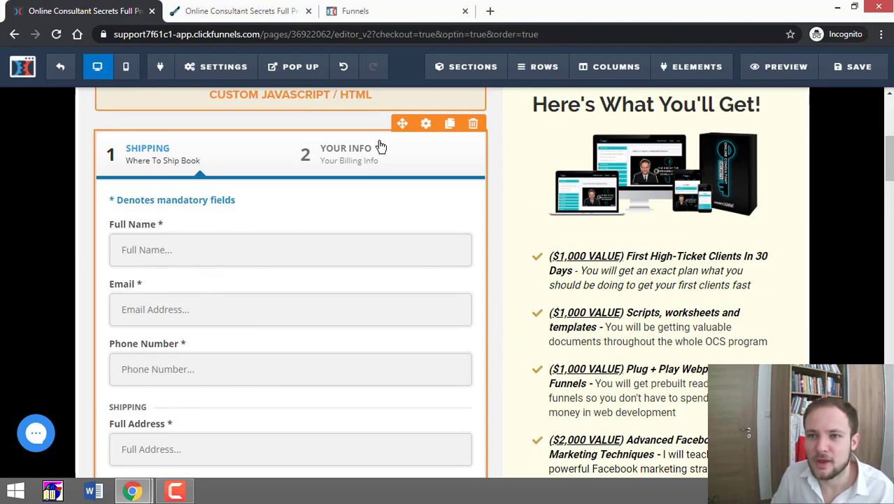
mouse_move(425, 123)
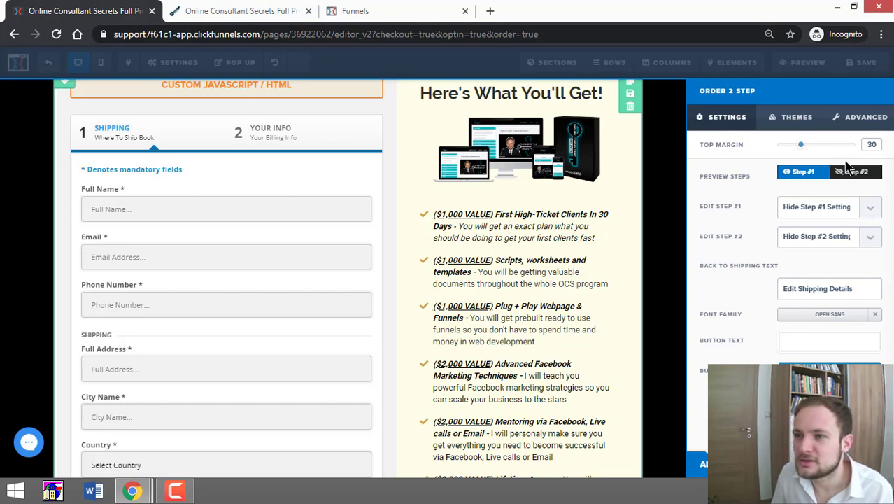
Preview Step 2 of the order form and set its order bump to Hide, then back to Show.
left_click(855, 170)
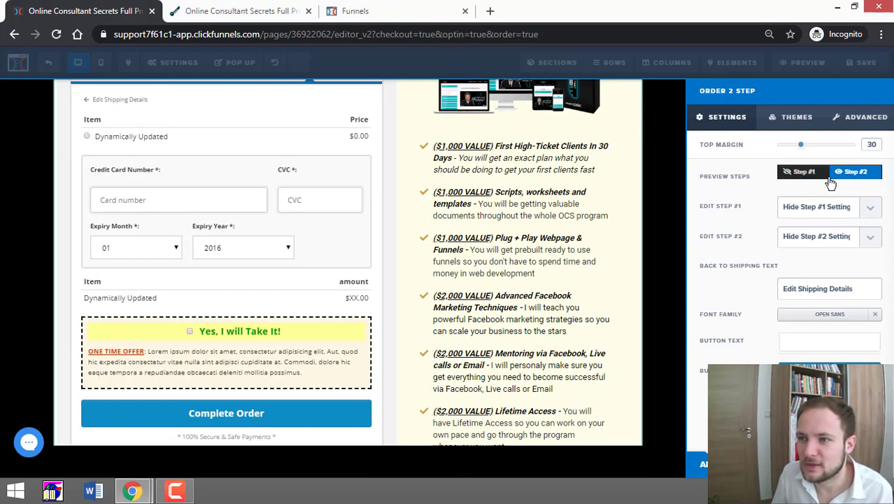
left_click(803, 171)
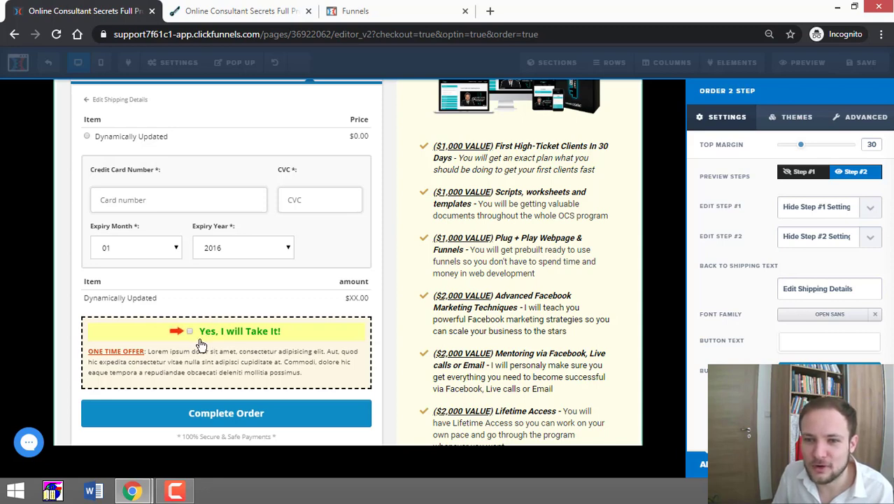
mouse_move(199, 342)
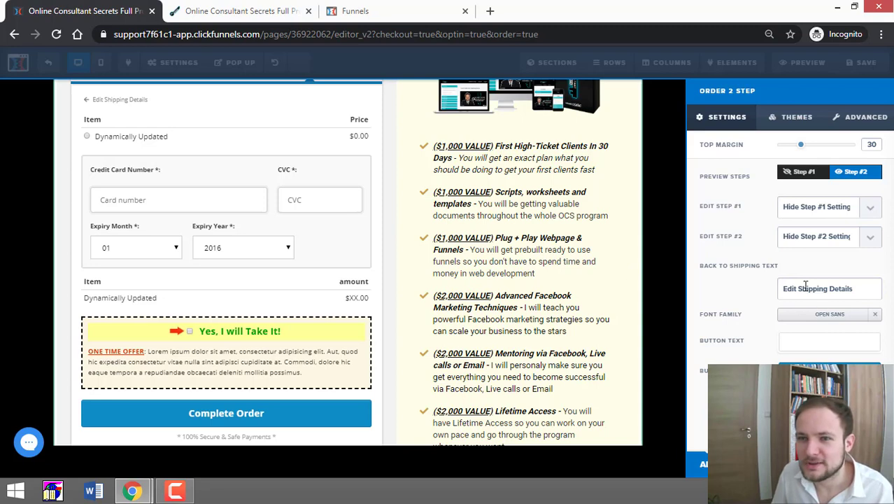
mouse_move(243, 294)
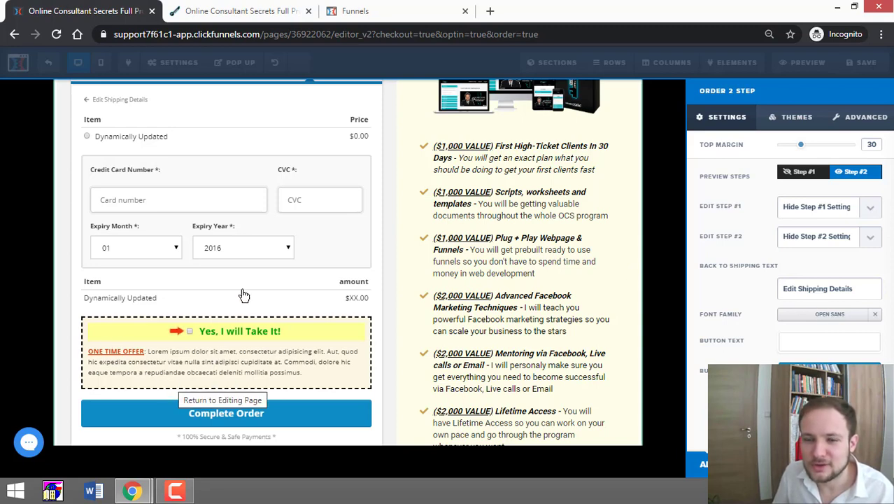
mouse_move(338, 296)
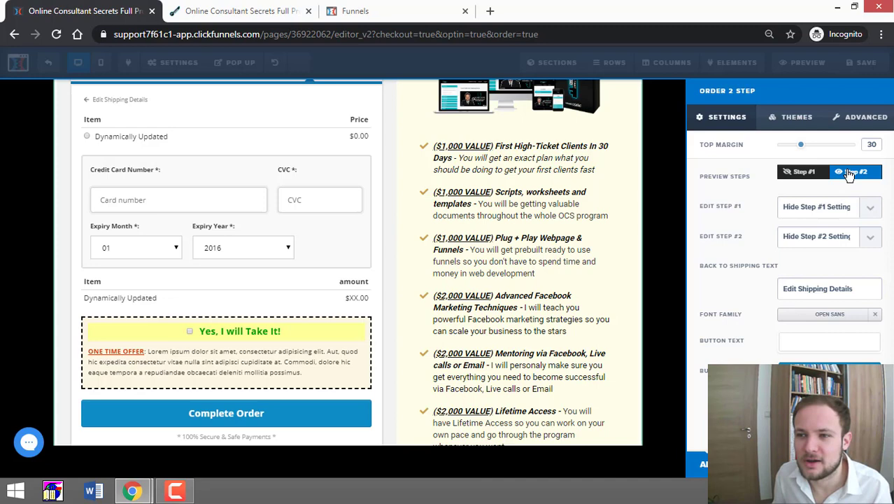
left_click(865, 117)
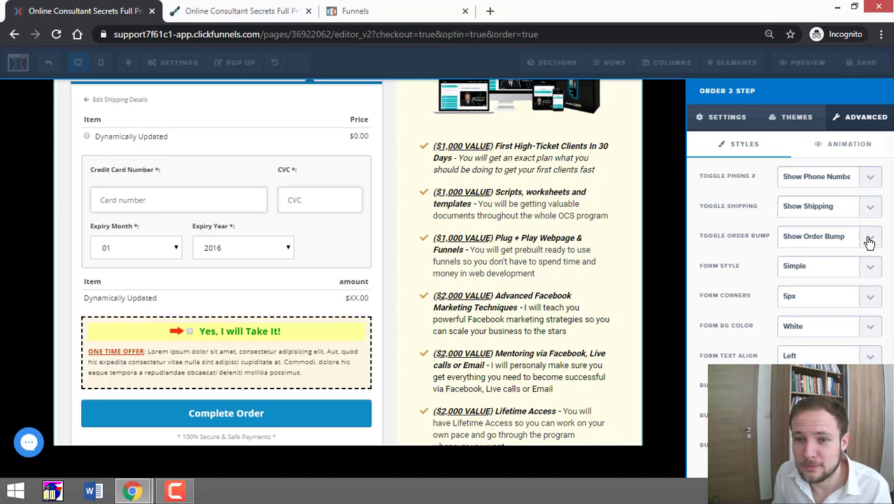
left_click(870, 235)
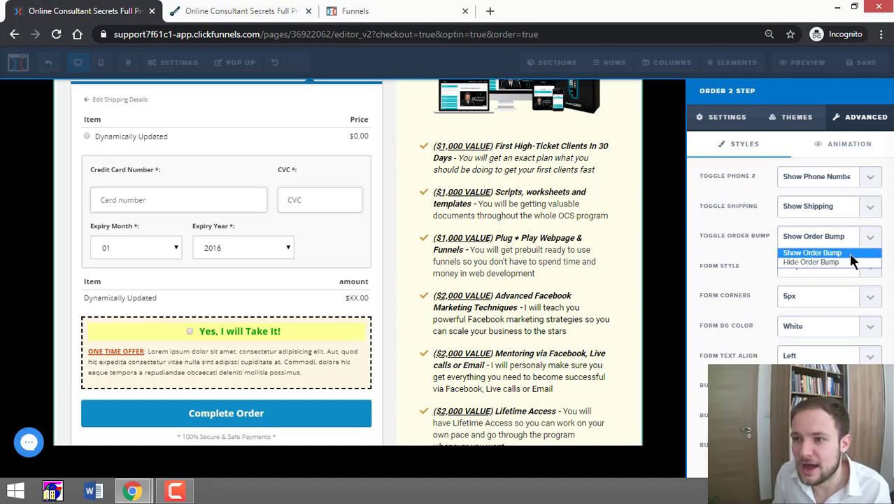
left_click(811, 261)
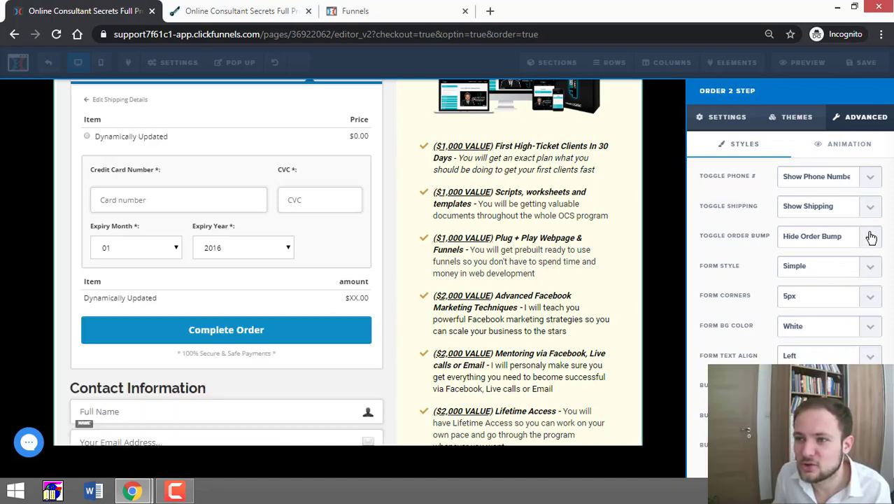
left_click(829, 235)
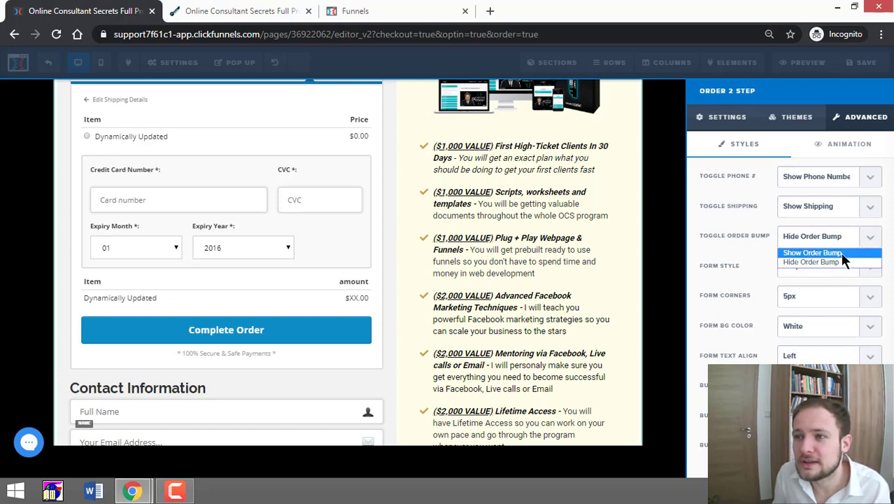
left_click(812, 252)
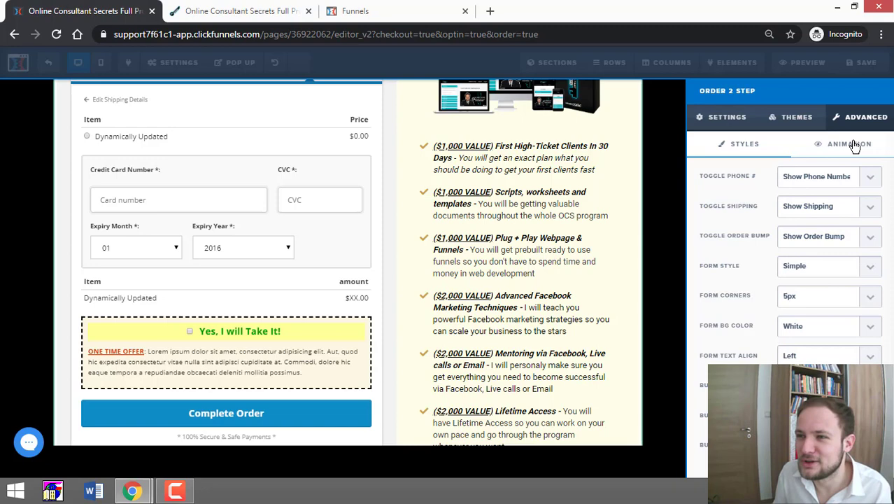
left_click(722, 118)
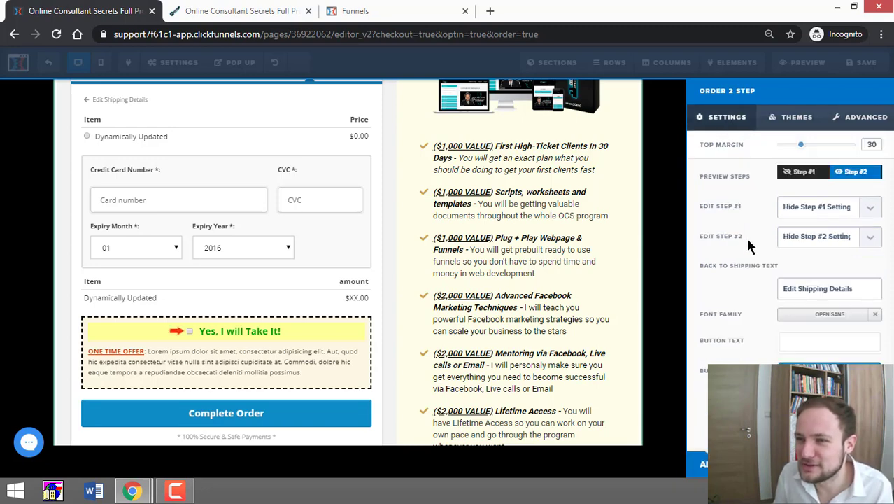
mouse_move(832, 243)
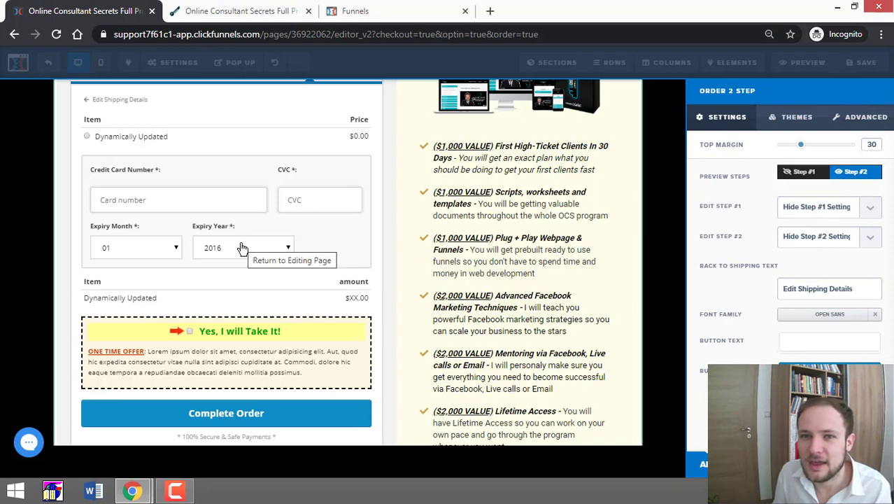
Preview Step 1 and set its shipping fields to Hide, then back to Show.
left_click(803, 170)
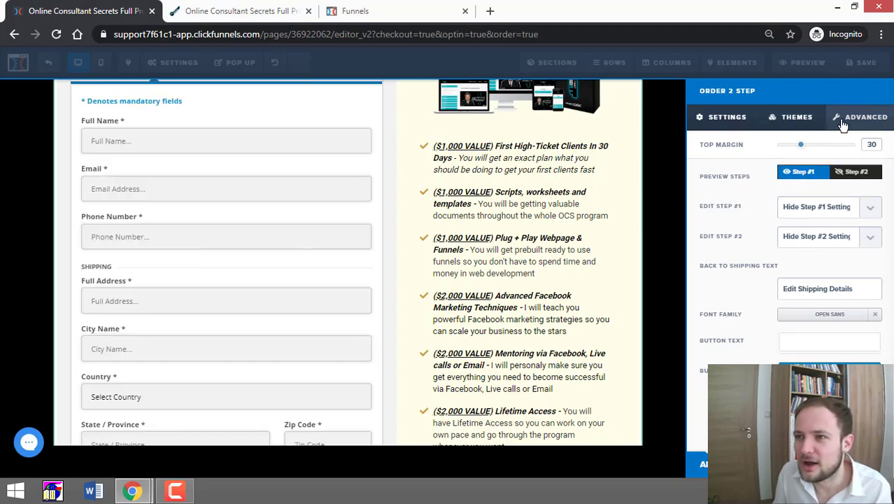
left_click(864, 117)
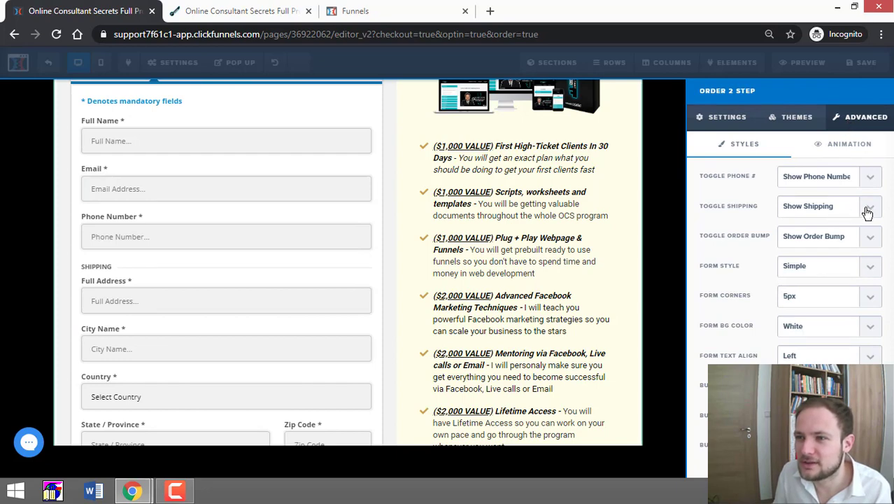
left_click(867, 213)
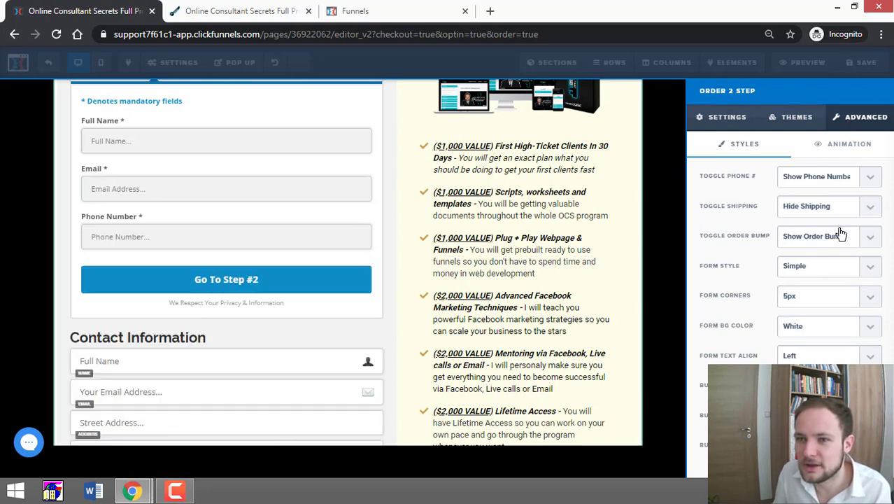
mouse_move(873, 207)
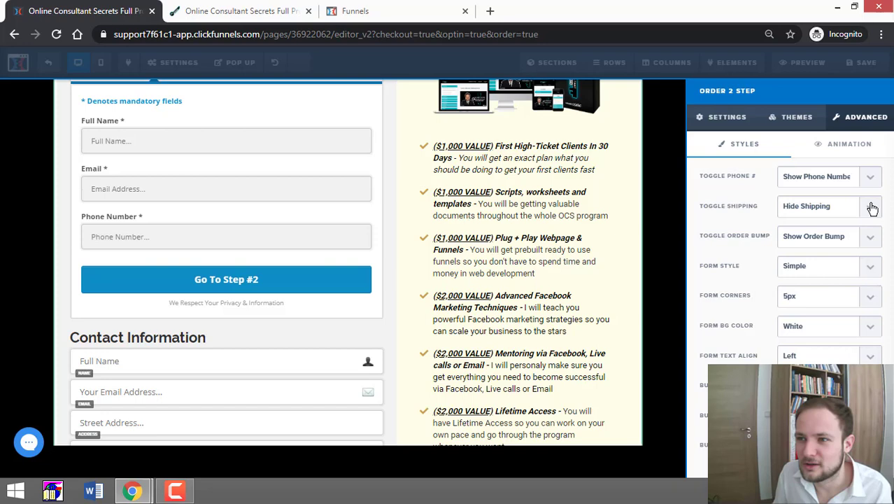
left_click(828, 205)
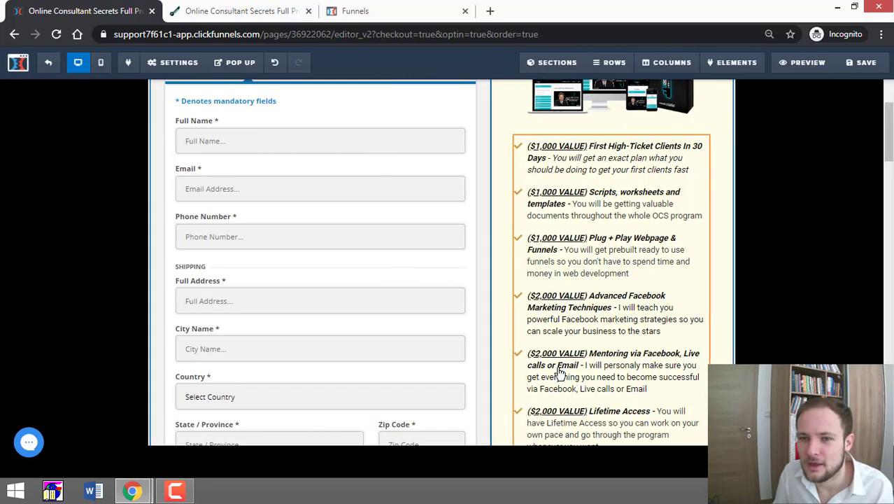
Delete the two-step order form element and confirm the deletion.
scroll("down", 3)
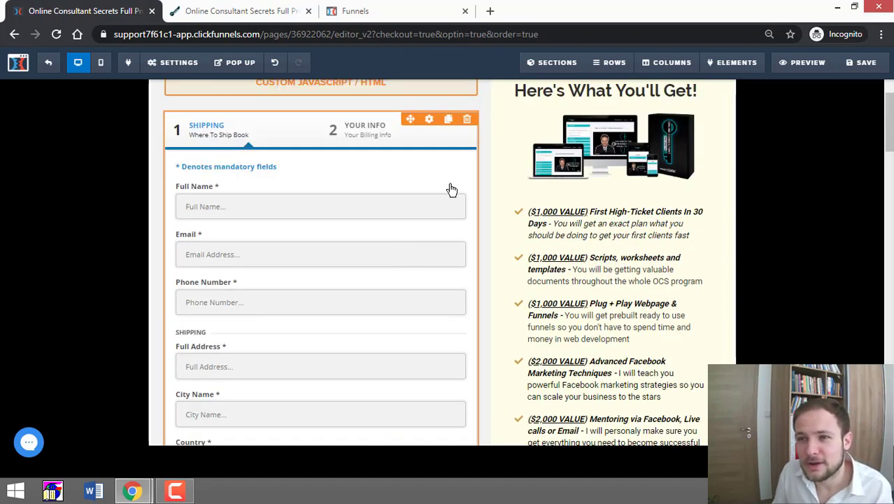
left_click(467, 117)
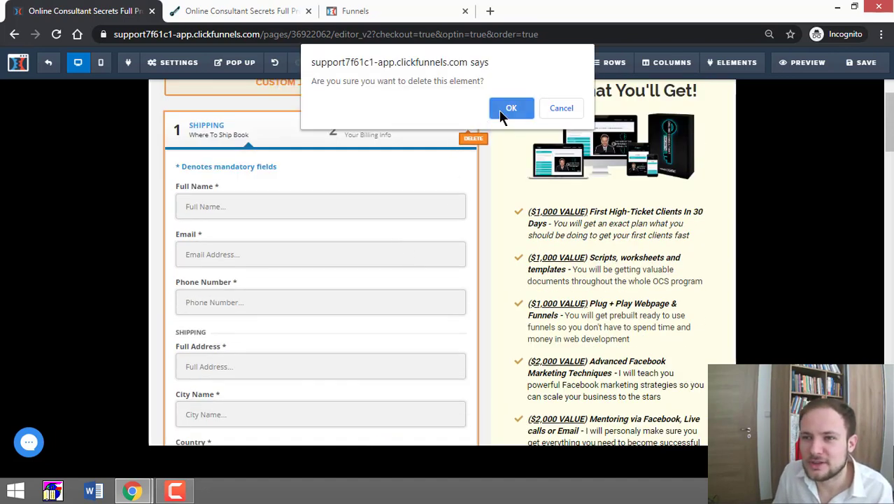
left_click(510, 108)
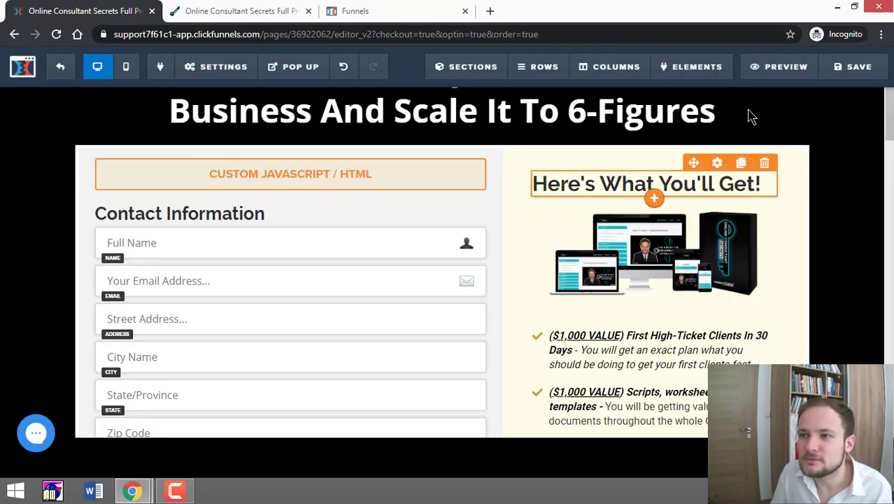
Scroll through the live order page's payment button, guarantee badges and refund terms.
scroll("down", 3)
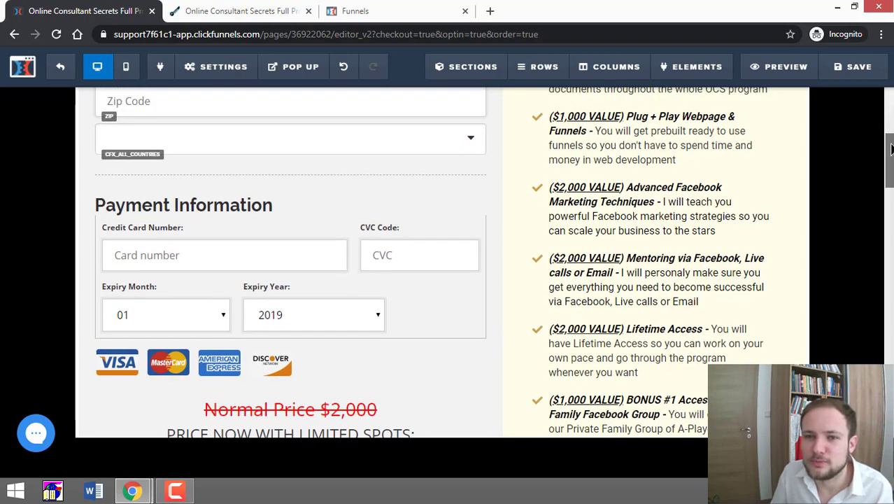
scroll("down", 3)
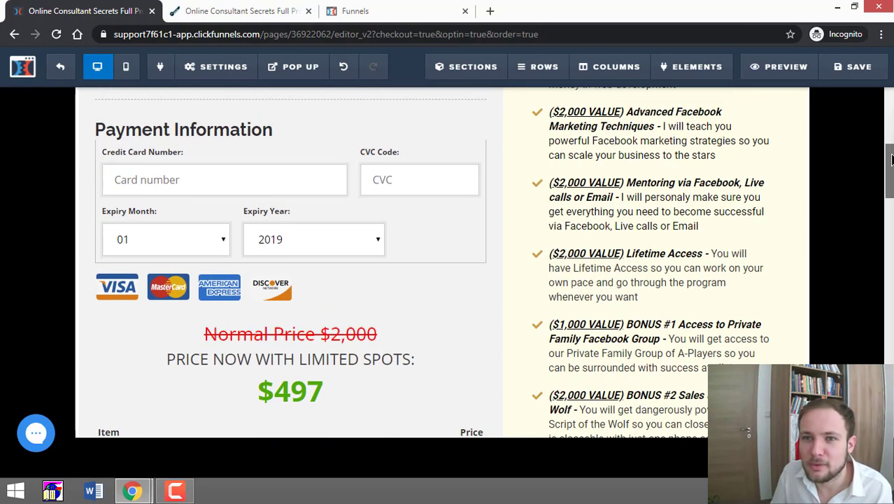
scroll("down", 3)
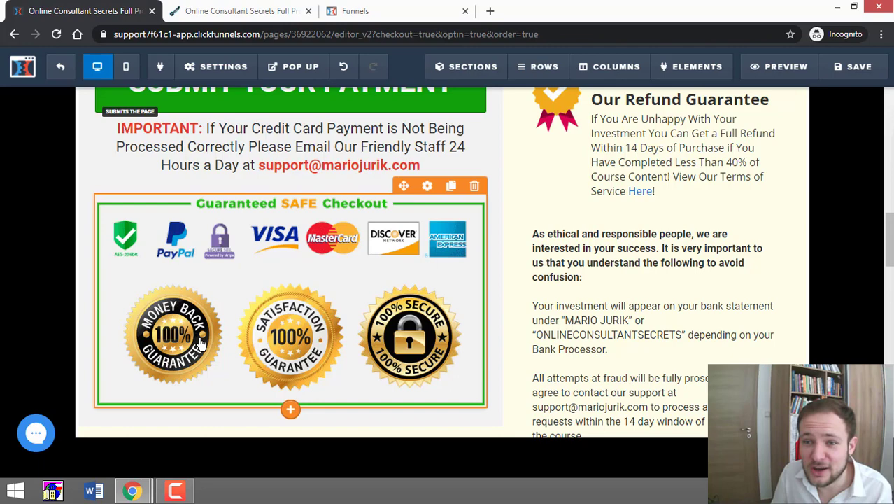
mouse_move(371, 280)
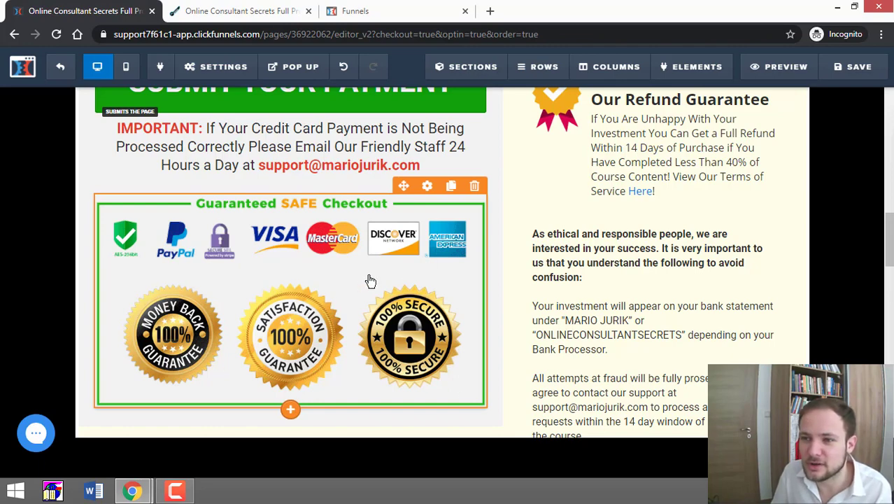
scroll("down", 3)
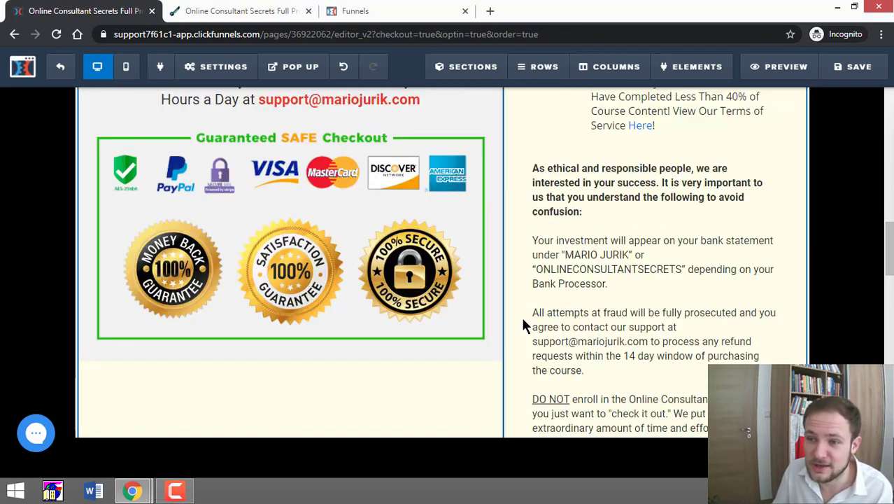
scroll("down", 3)
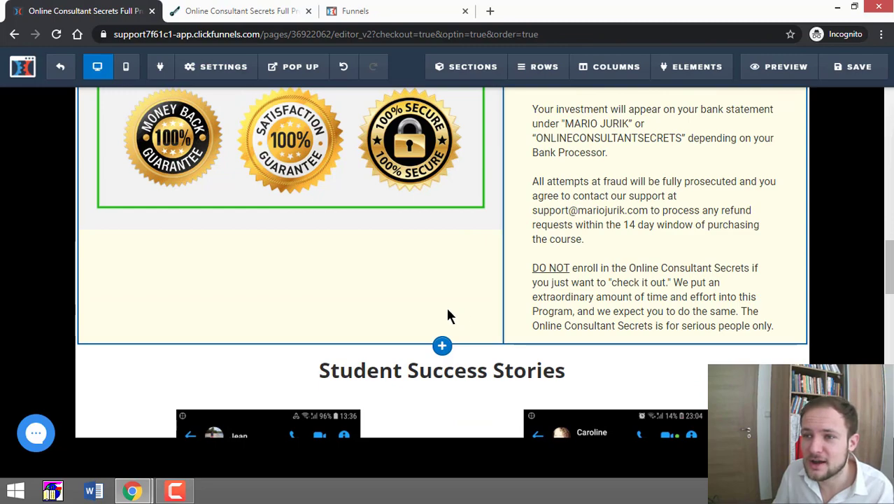
scroll("down", 3)
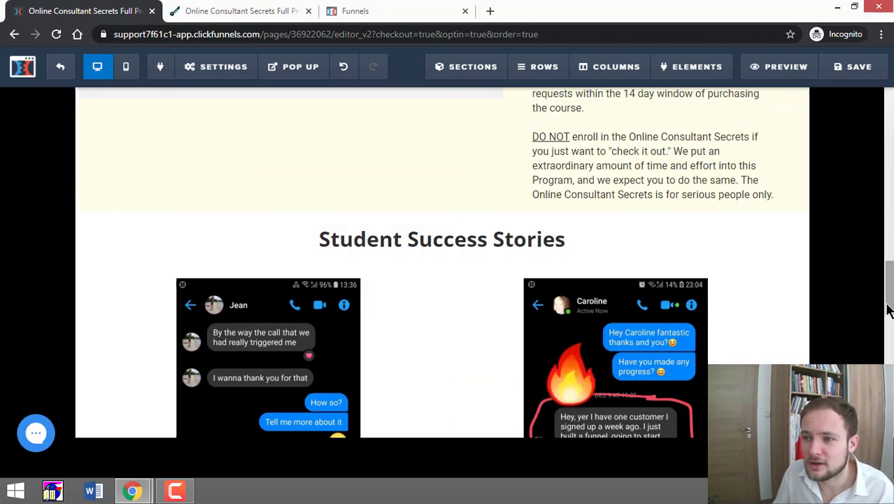
scroll("down", 3)
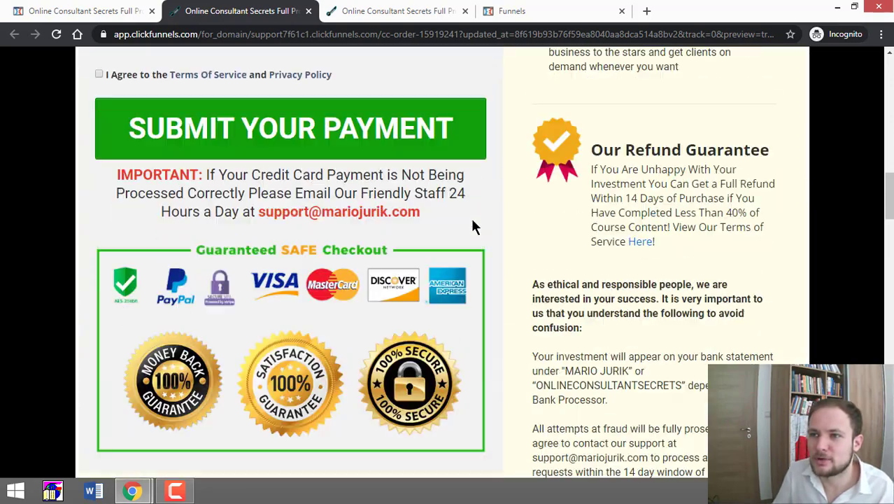
Follow the schedule-a-free-call banner to the calendar booking page, then close that tab.
scroll("up", 3)
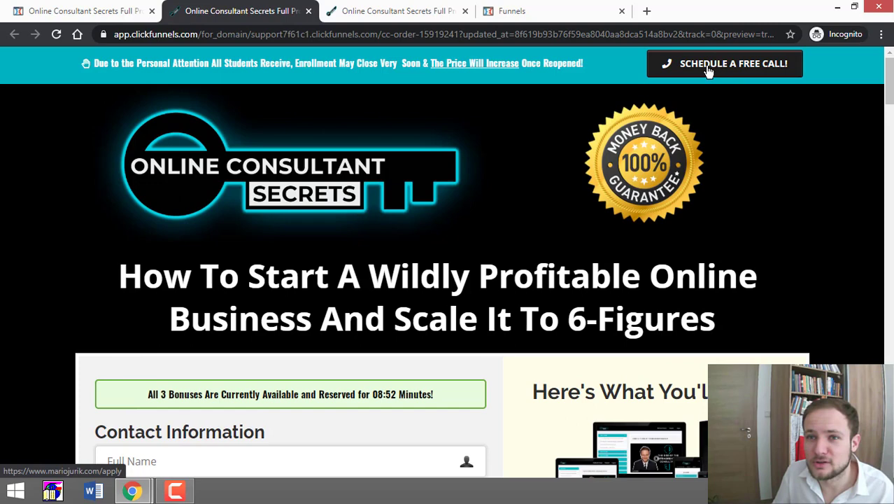
left_click(724, 63)
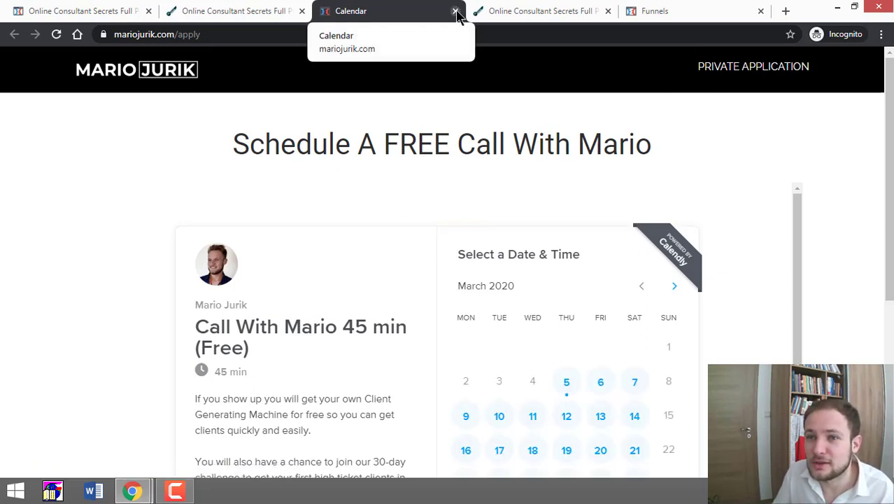
mouse_move(325, 23)
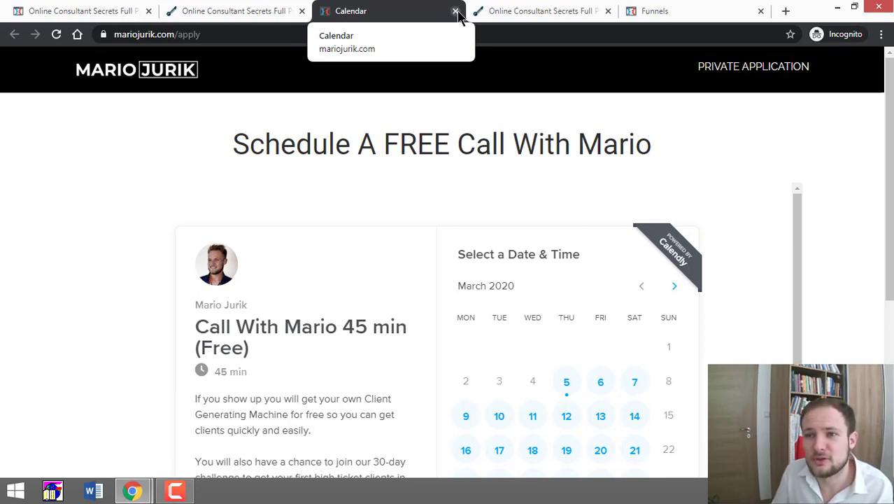
left_click(456, 13)
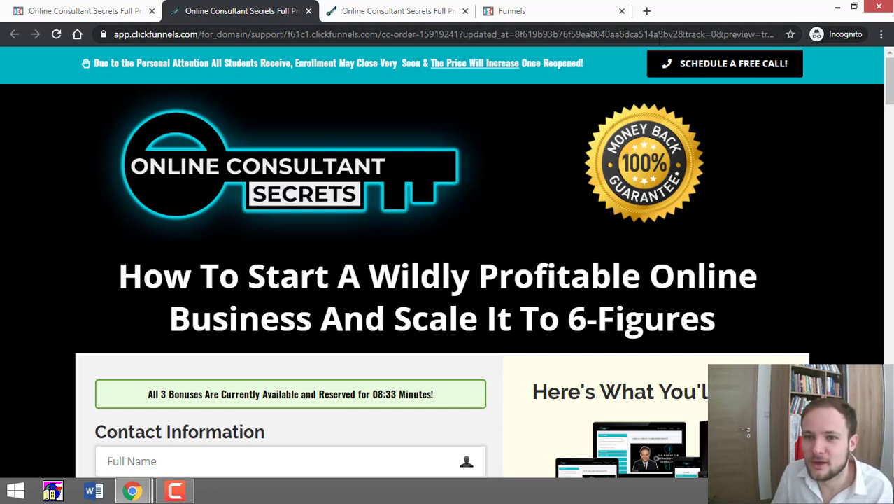
mouse_move(747, 92)
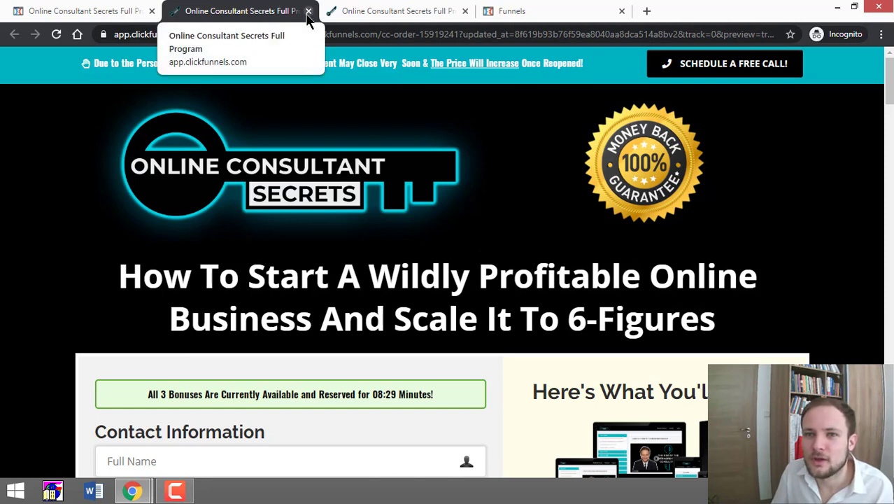
Close the live preview tab and scroll the editor to the $497 price block.
left_click(77, 11)
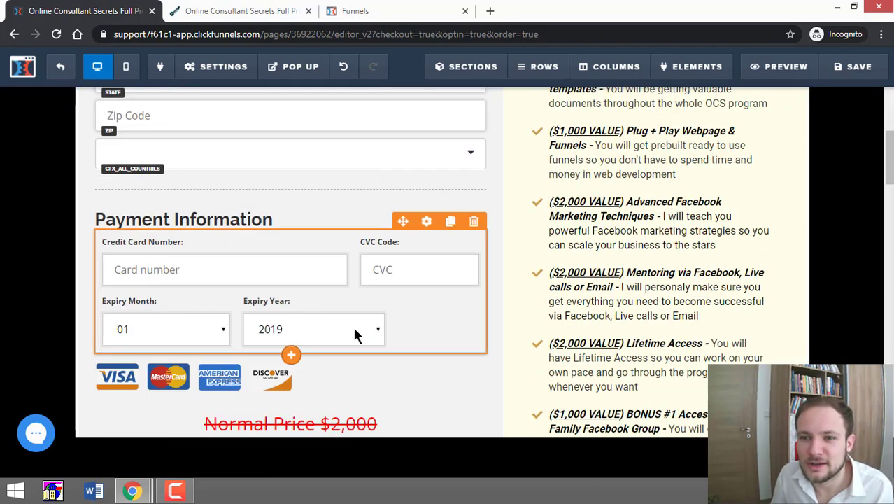
scroll("down", 3)
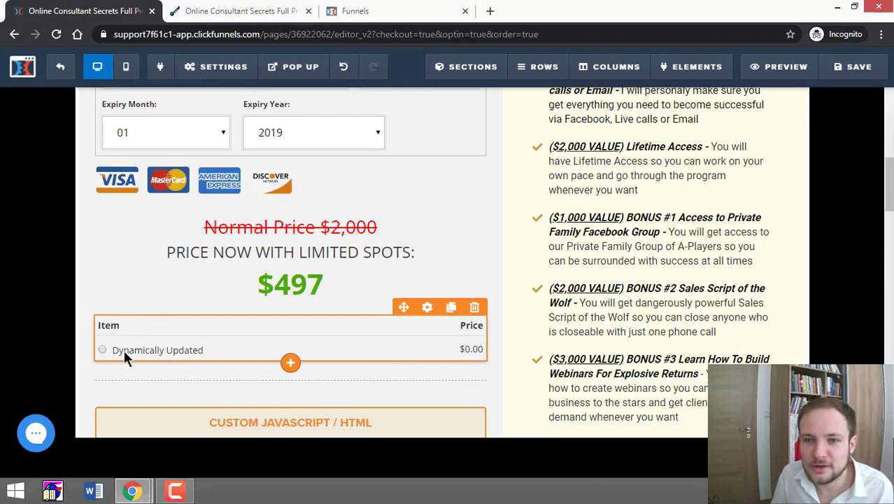
mouse_move(161, 350)
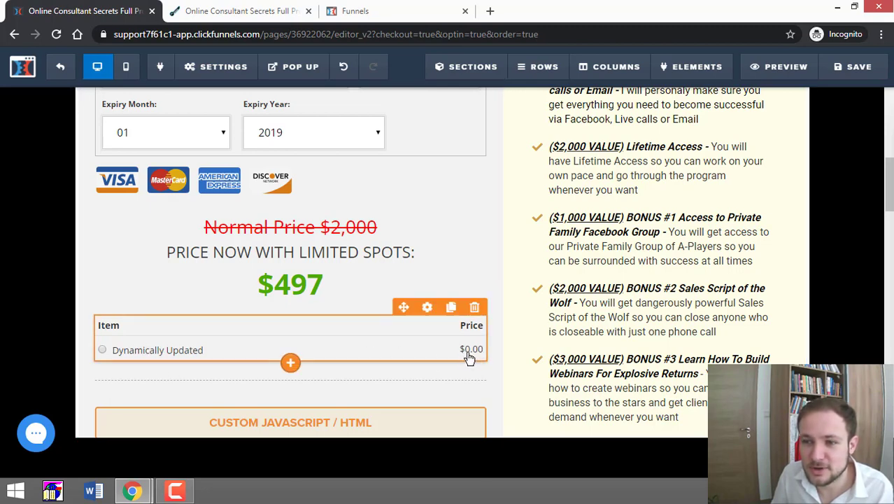
mouse_move(460, 350)
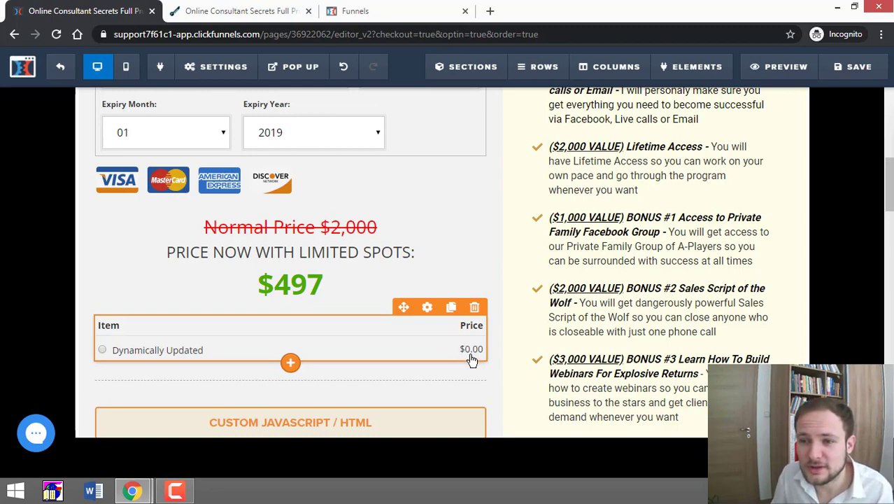
mouse_move(467, 330)
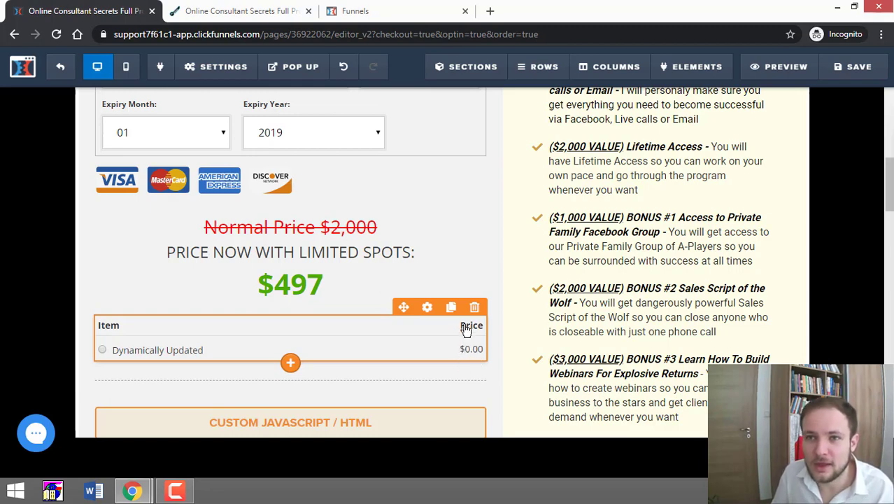
mouse_move(62, 67)
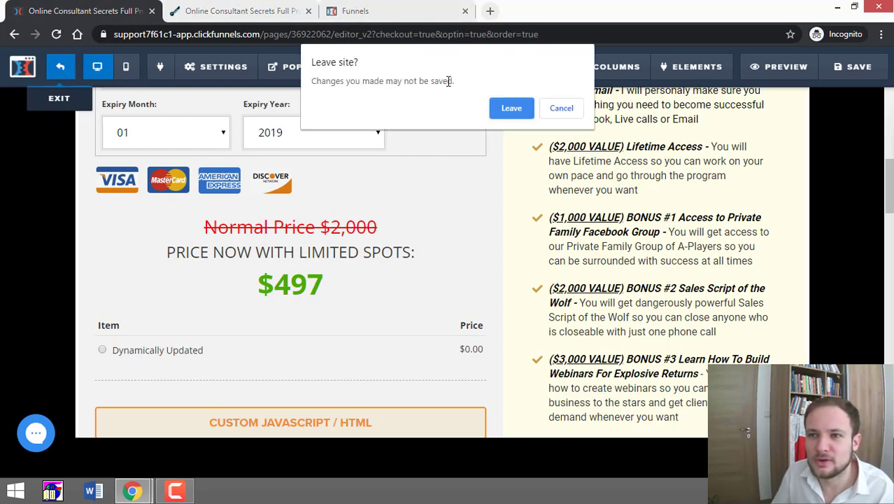
Leave the editor and list the products attached to the CC - Order Page step.
left_click(512, 108)
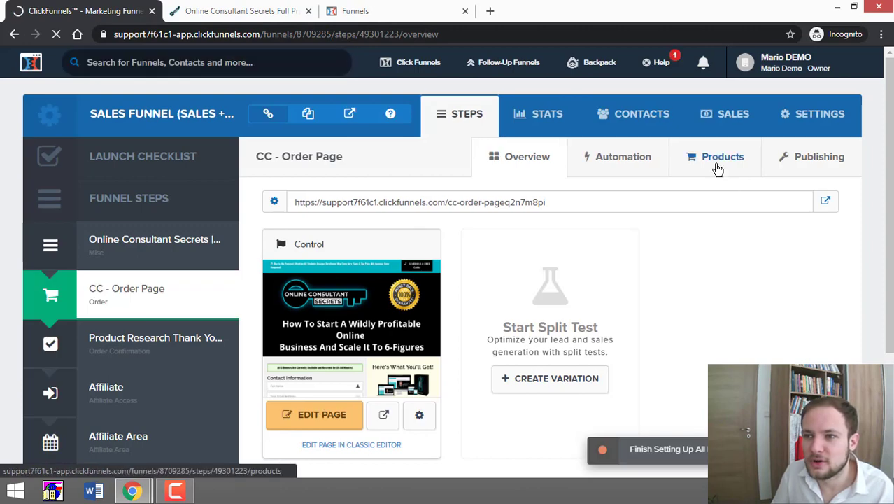
left_click(722, 157)
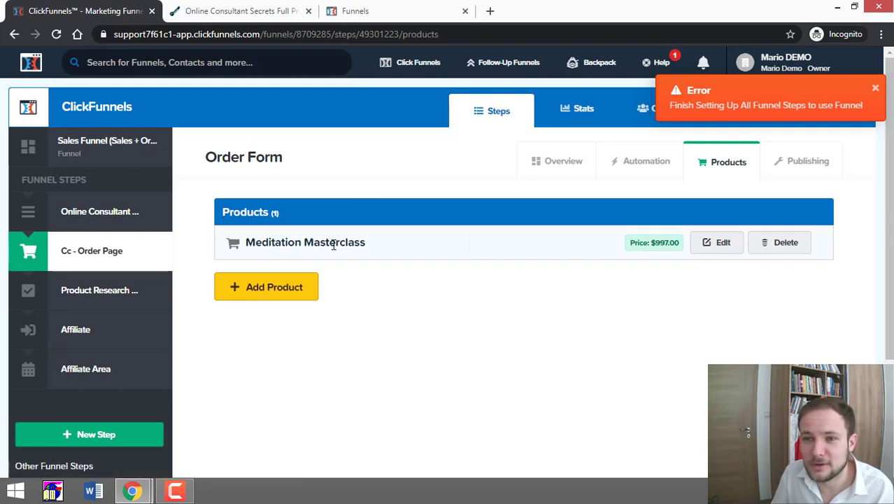
mouse_move(294, 280)
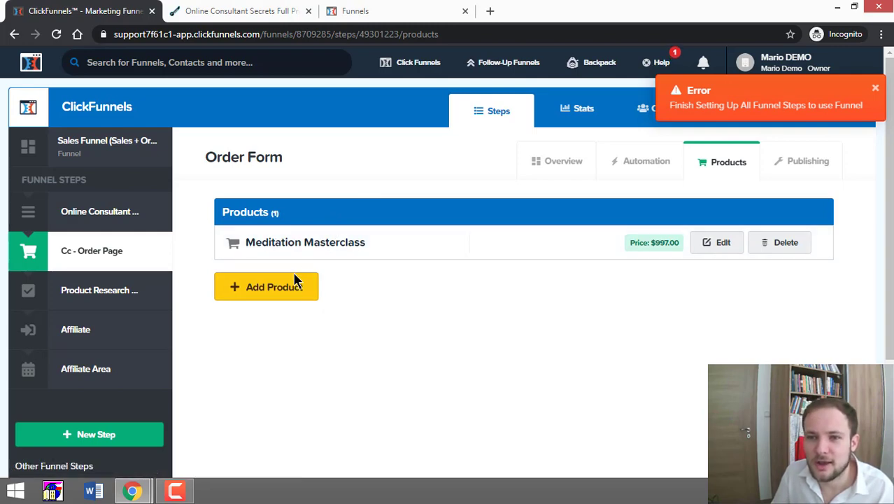
mouse_move(291, 289)
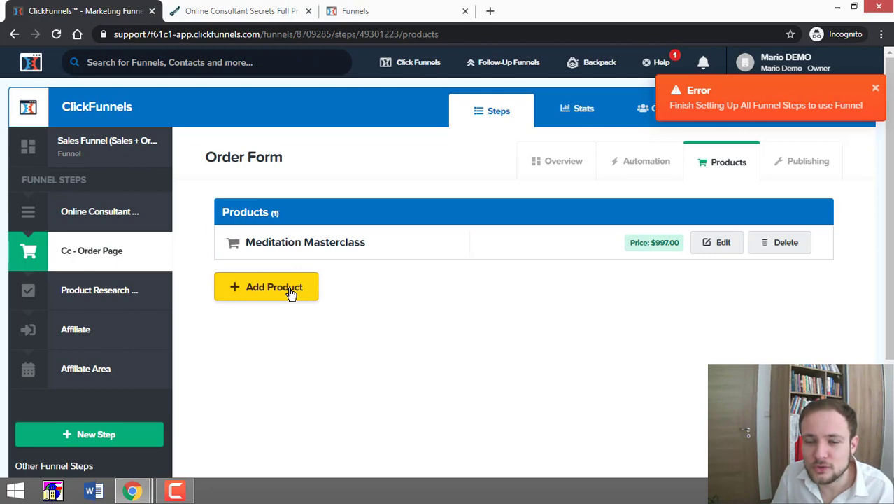
Start adding a new product with Stripe as its payment integration.
left_click(266, 287)
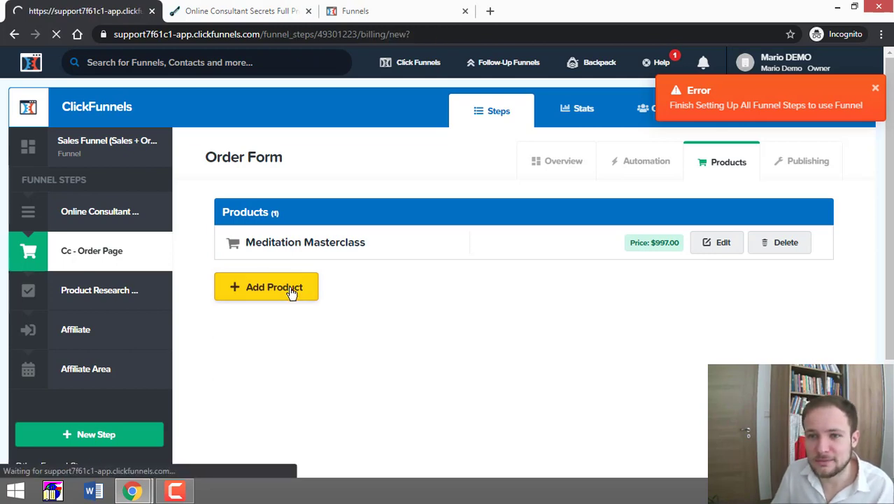
left_click(266, 286)
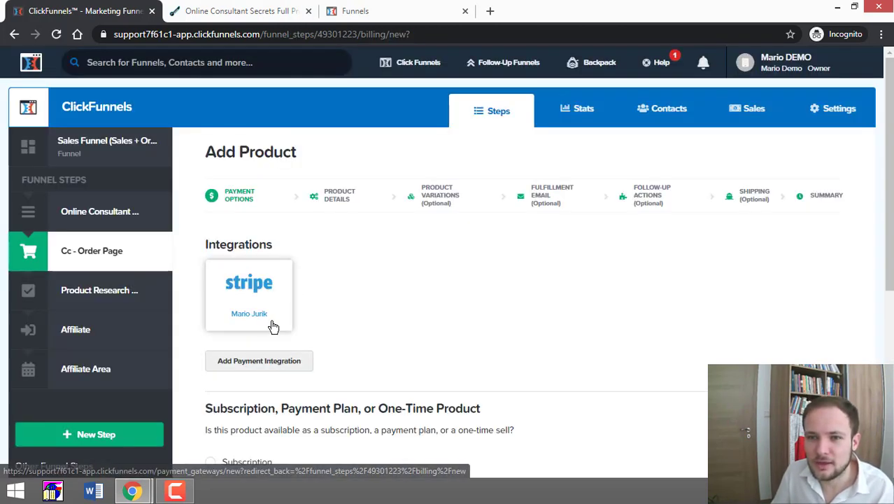
left_click(249, 294)
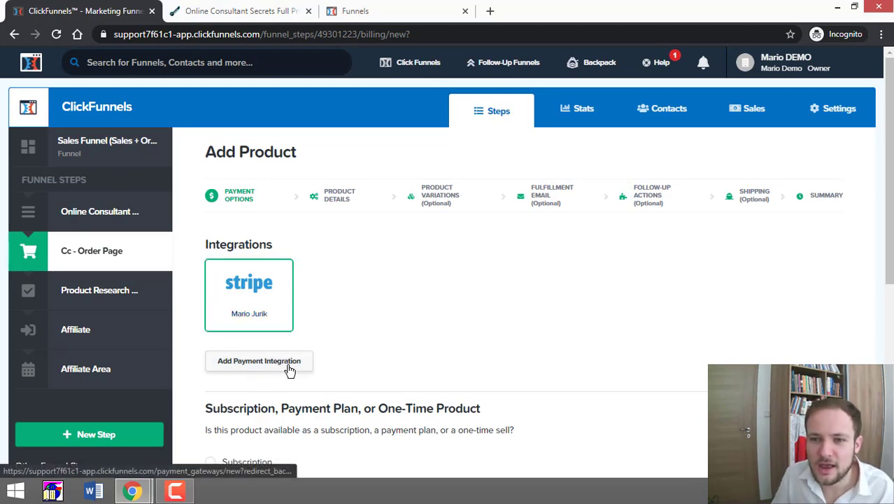
scroll("down", 3)
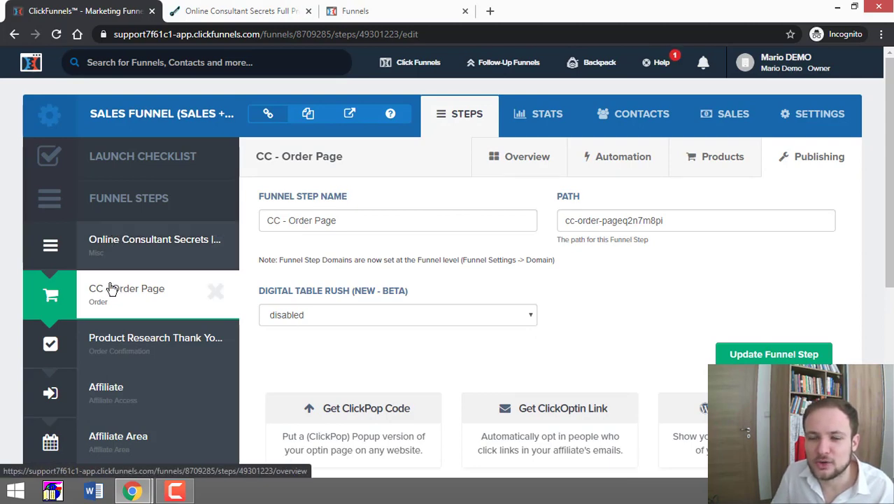
mouse_move(157, 319)
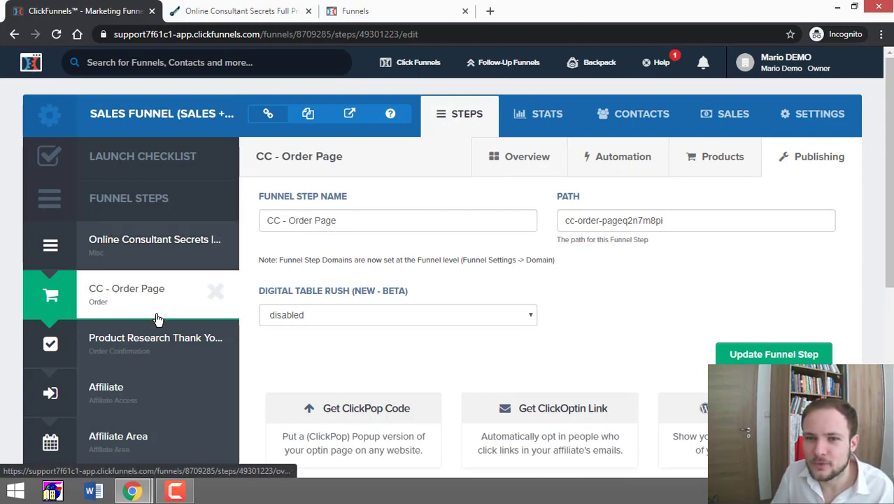
mouse_move(103, 342)
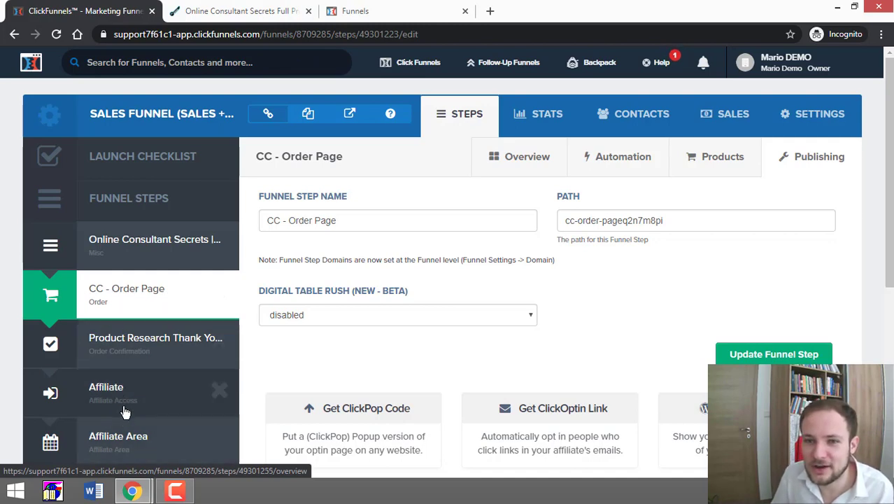
mouse_move(143, 406)
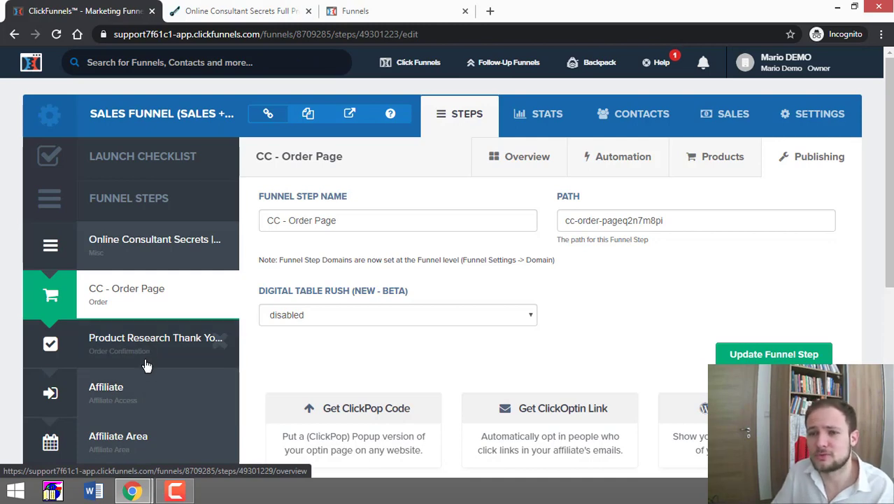
mouse_move(140, 292)
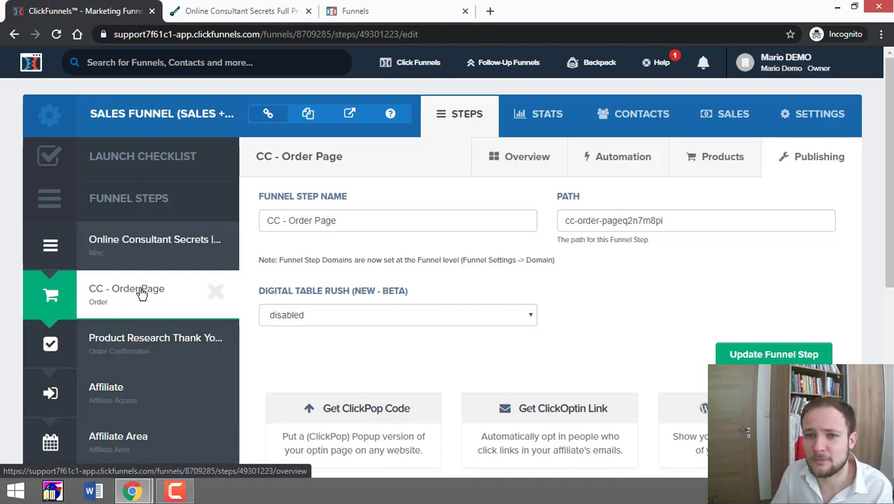
mouse_move(146, 290)
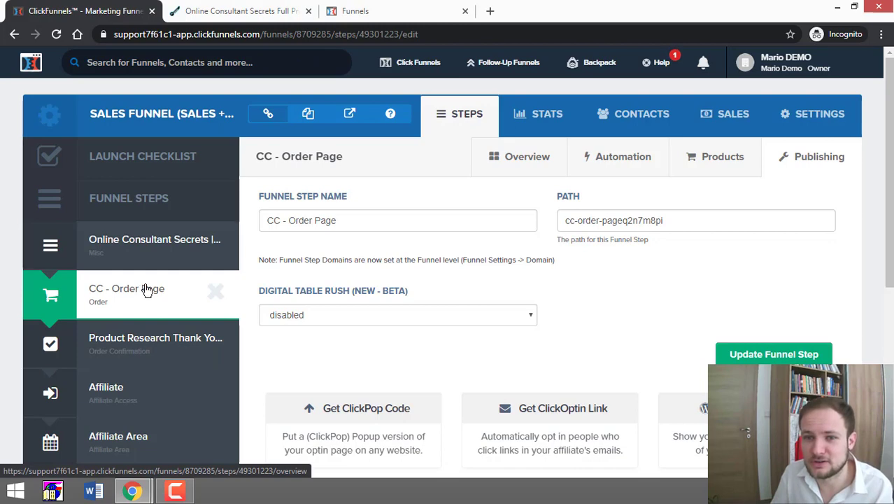
mouse_move(124, 289)
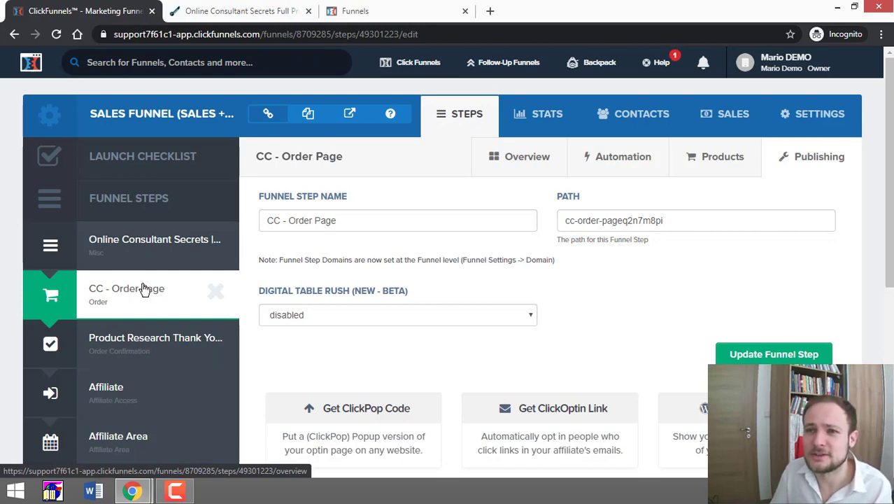
mouse_move(333, 199)
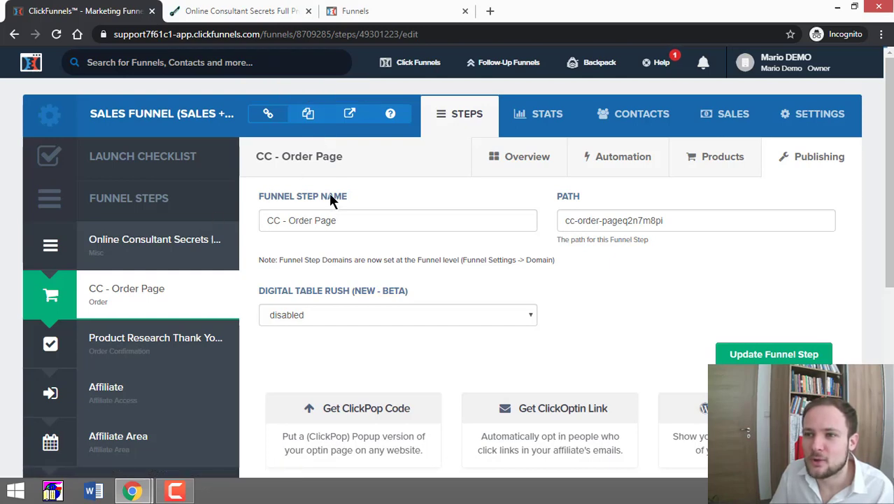
Return to the list of all funnels through the top-bar Click Funnels menu.
left_click(416, 61)
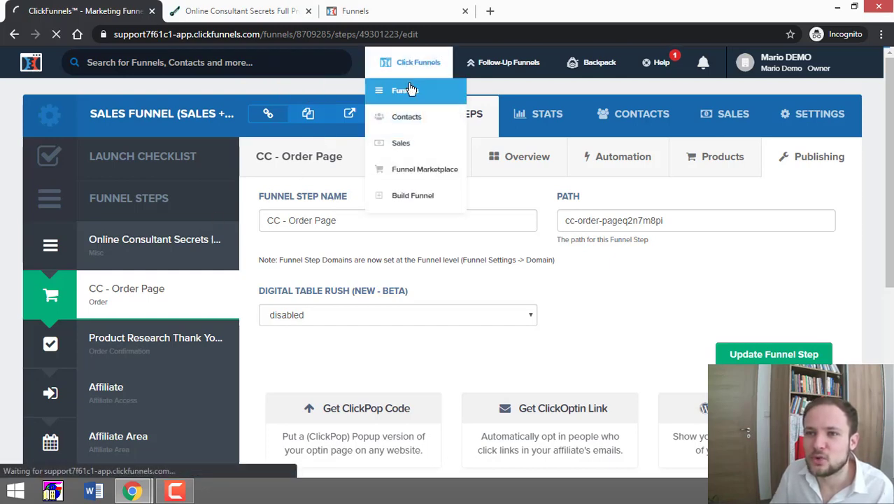
left_click(406, 90)
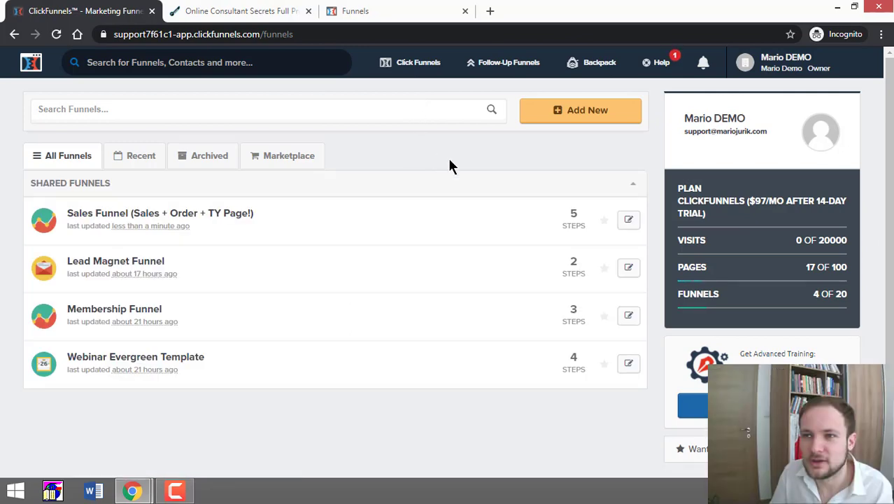
Start a new funnel in the step-by-step builder with the goal of selling a product.
left_click(579, 109)
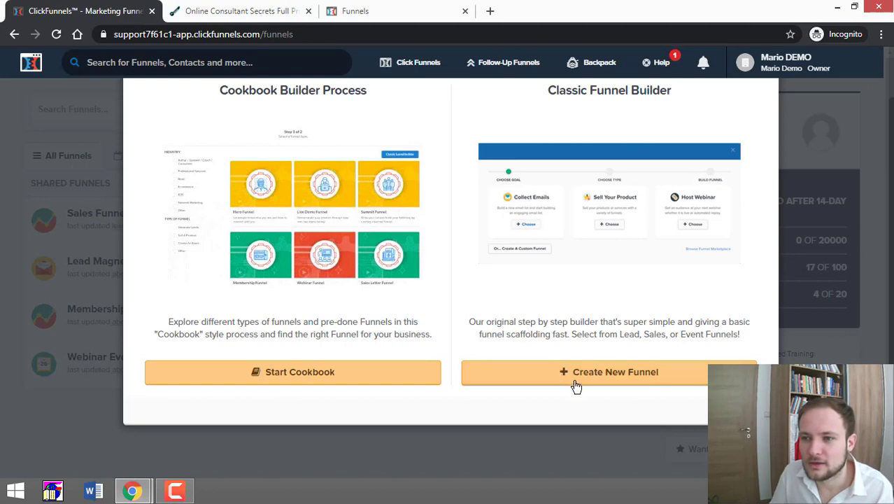
left_click(609, 372)
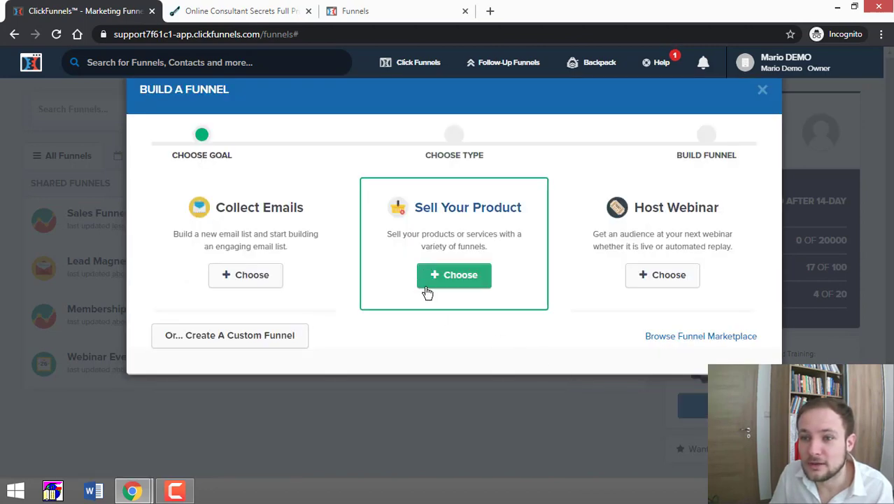
left_click(453, 274)
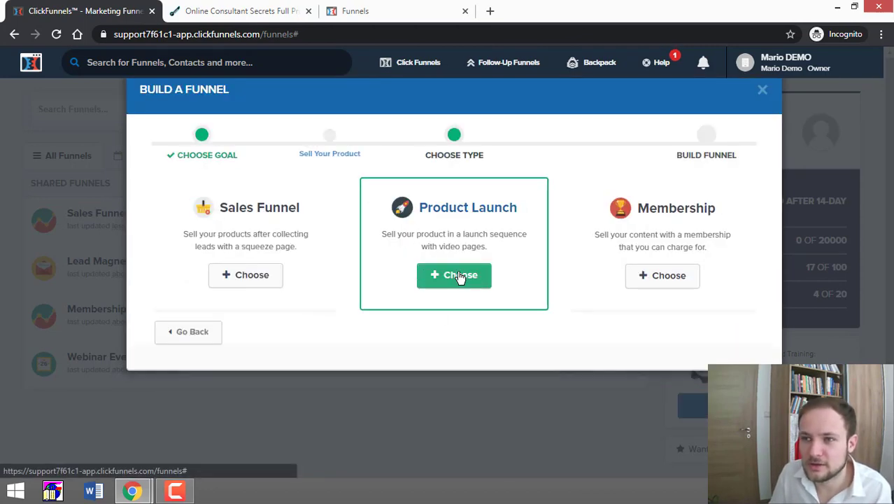
mouse_move(319, 254)
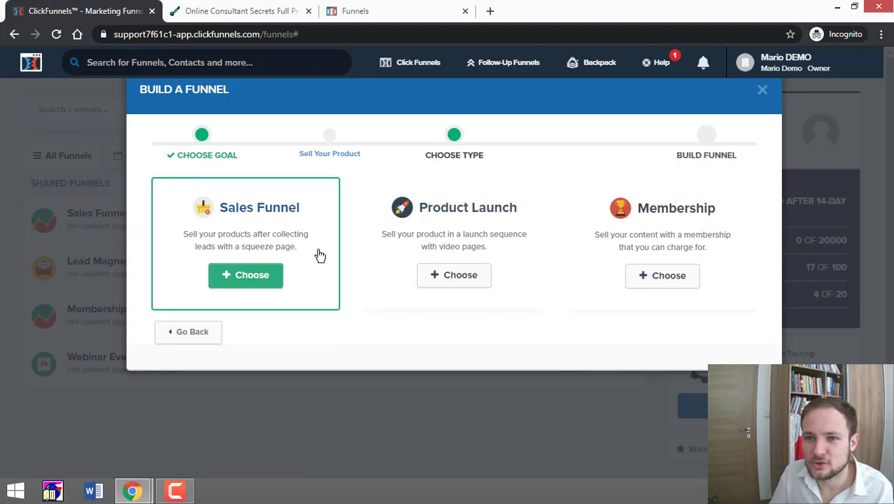
left_click(246, 274)
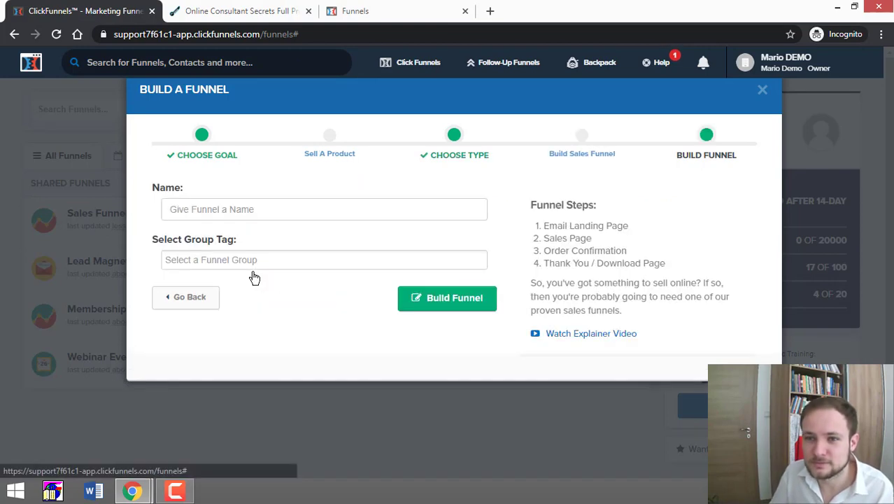
Name the funnel 'My Awesome Sales Funnel' and set it building.
left_click(448, 296)
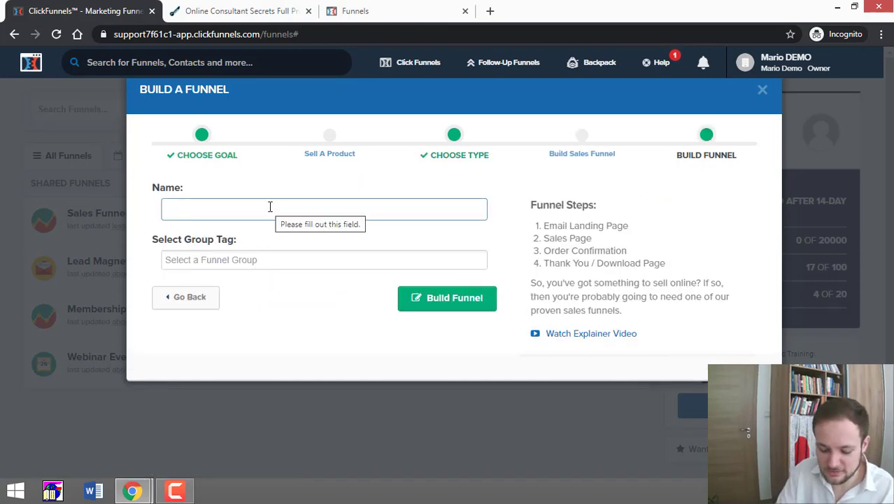
type("My Awesome Sales FUnn")
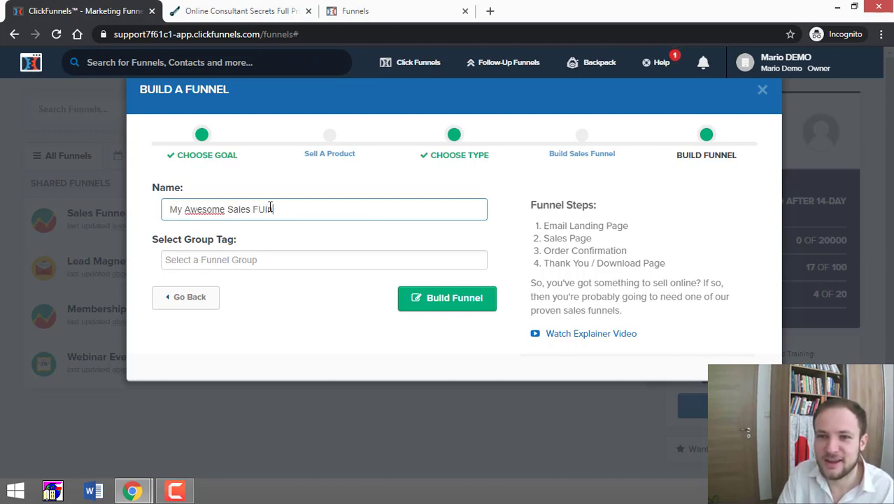
key("Backspace")
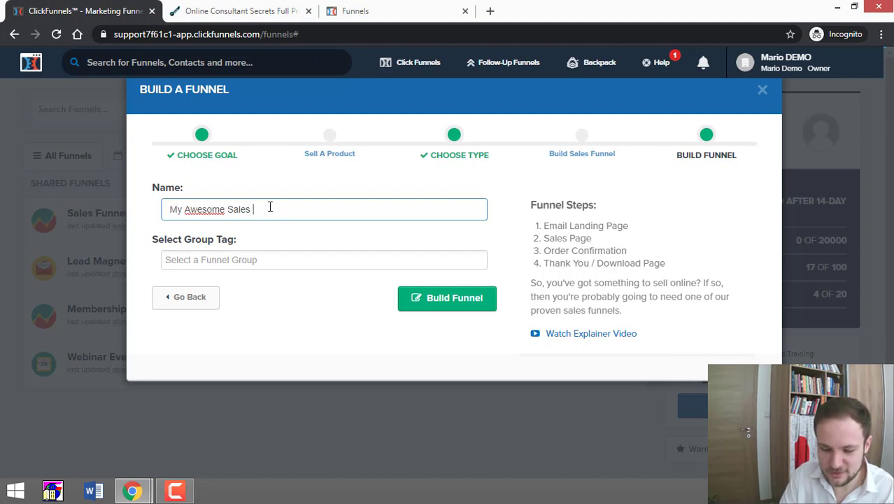
type("Funnel")
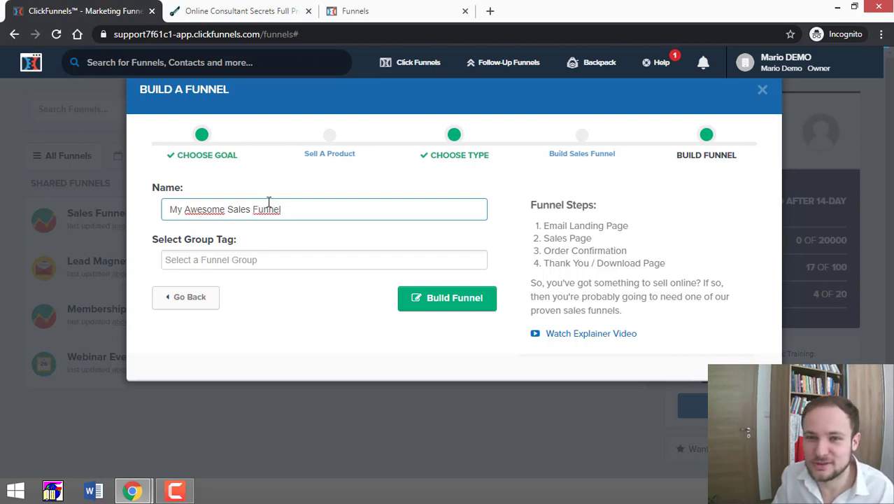
left_click(444, 297)
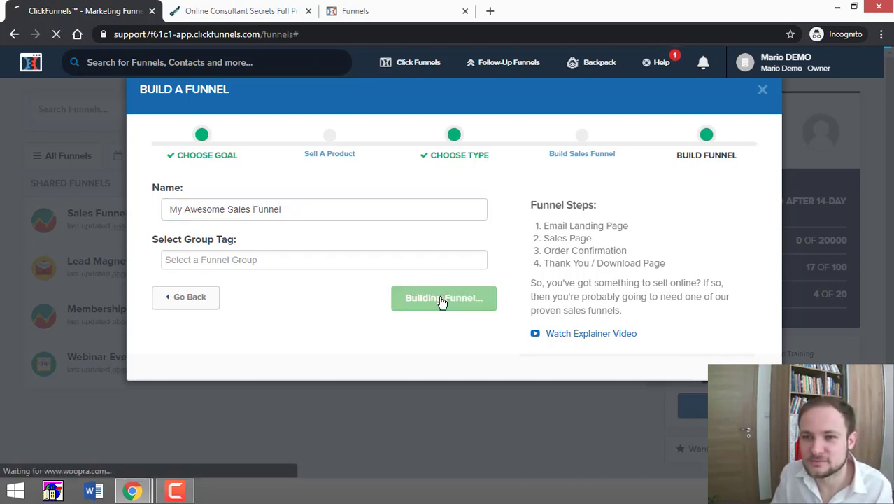
left_click(443, 296)
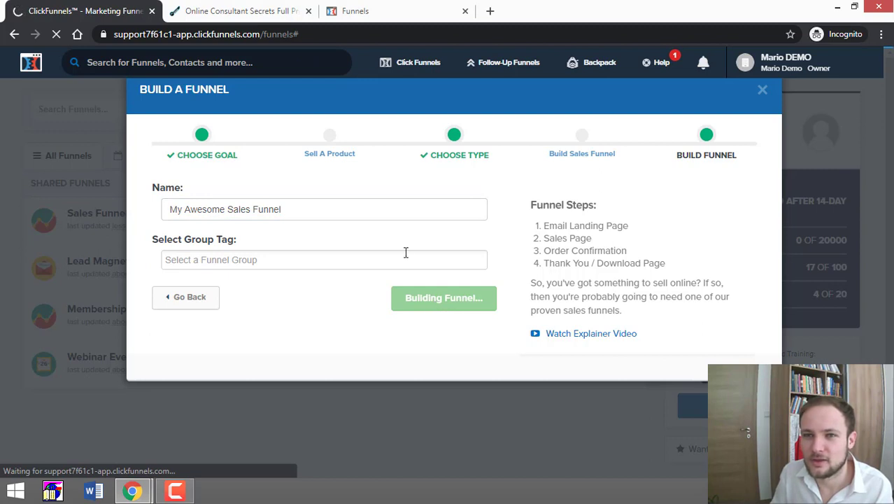
left_click(443, 296)
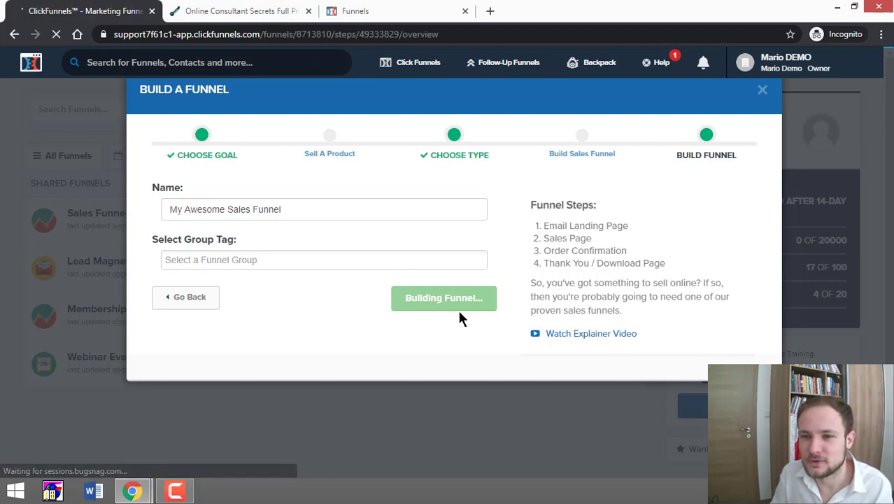
Select the Sales Page step, then the Squeeze Page step to list its Email Optin Templates.
left_click(443, 297)
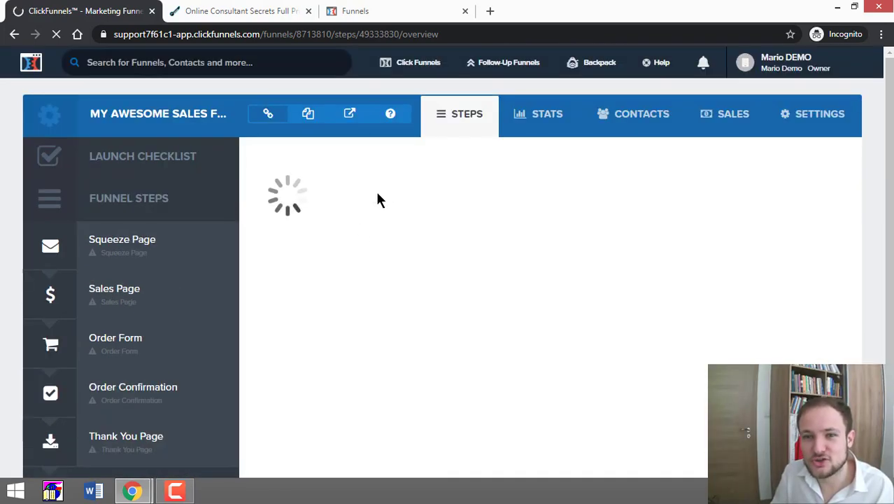
left_click(115, 294)
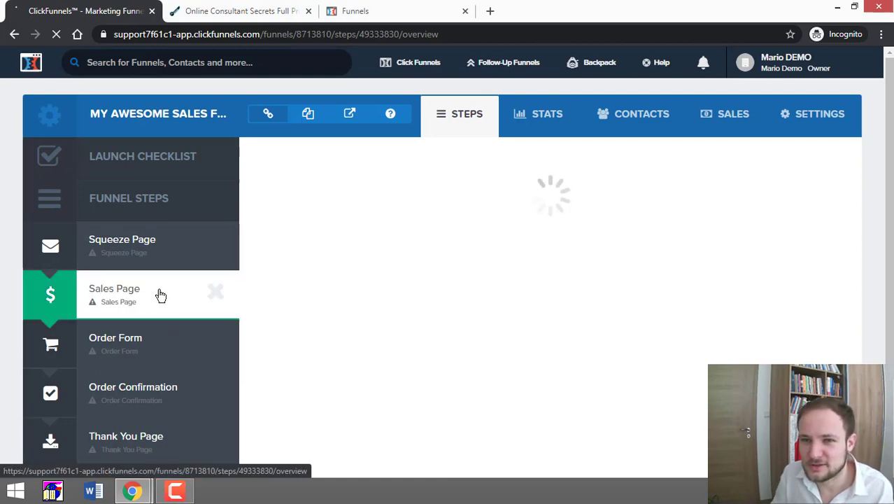
left_click(115, 288)
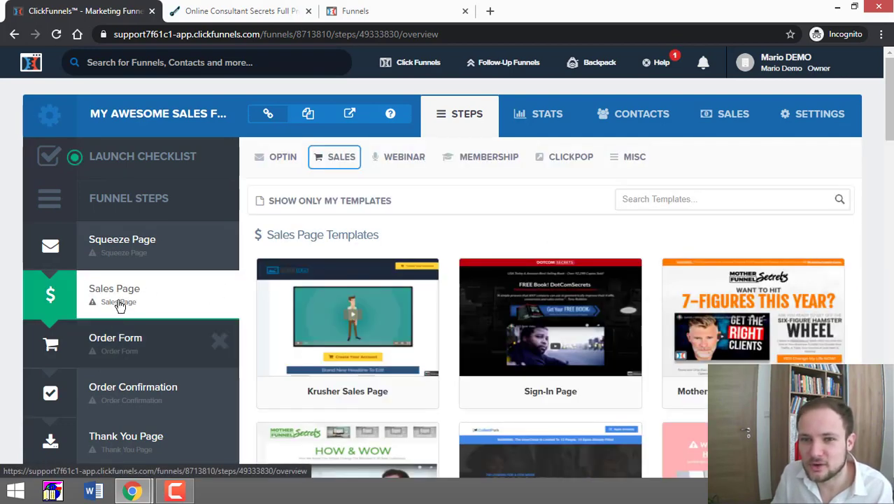
left_click(121, 239)
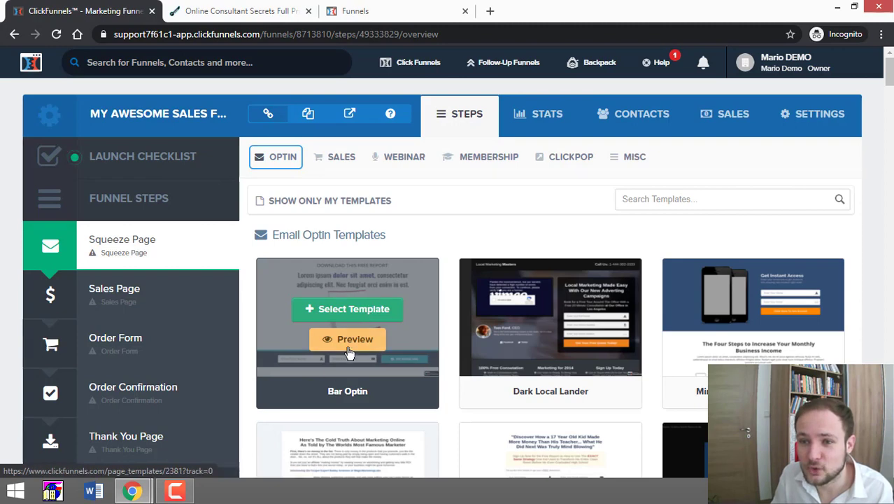
left_click(347, 340)
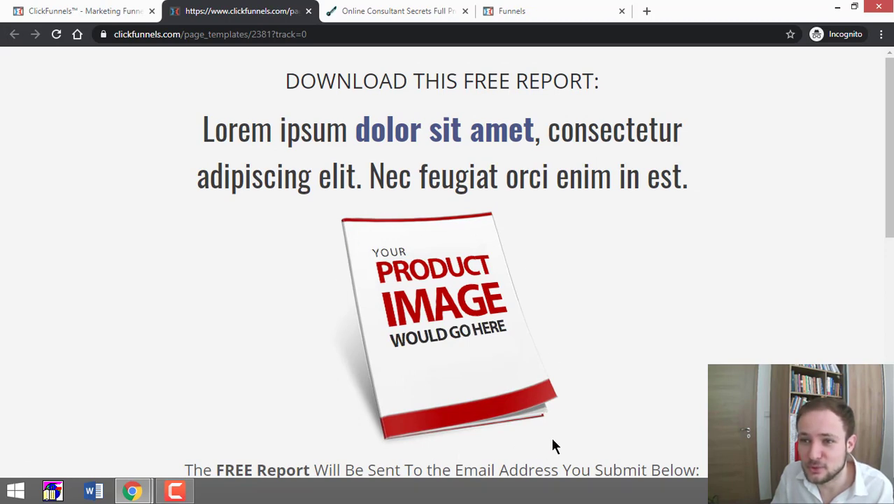
scroll("down", 3)
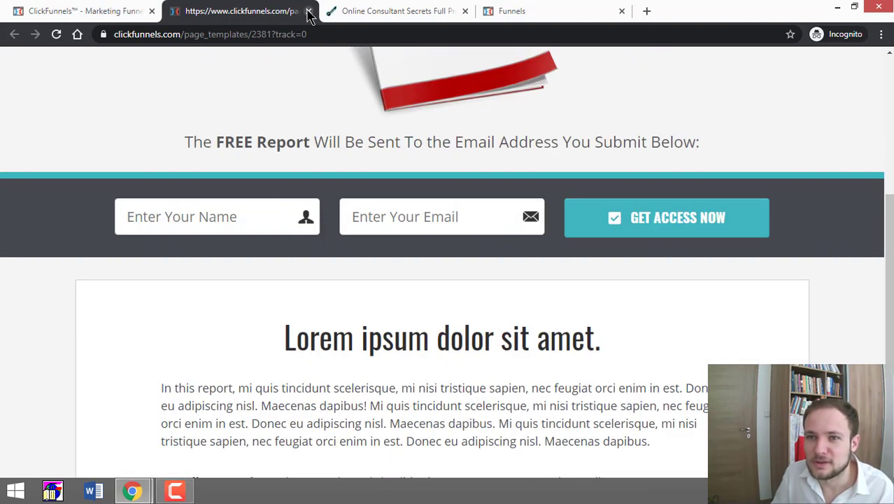
left_click(308, 11)
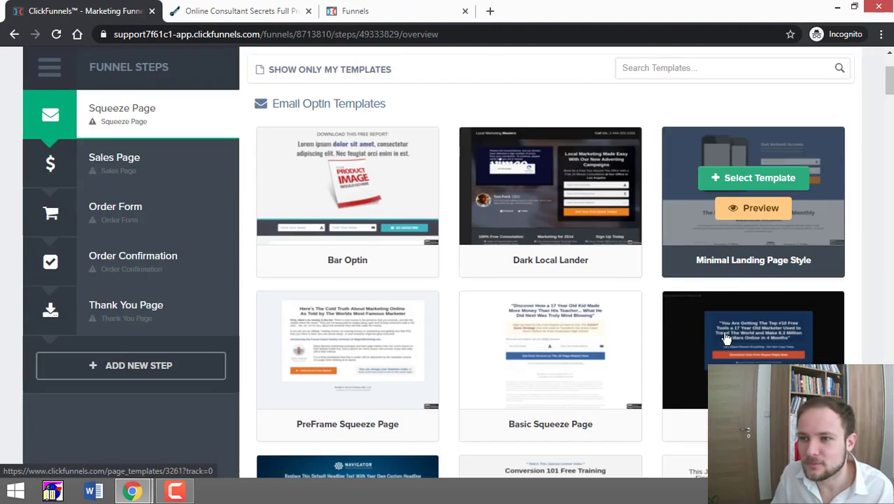
scroll("down", 3)
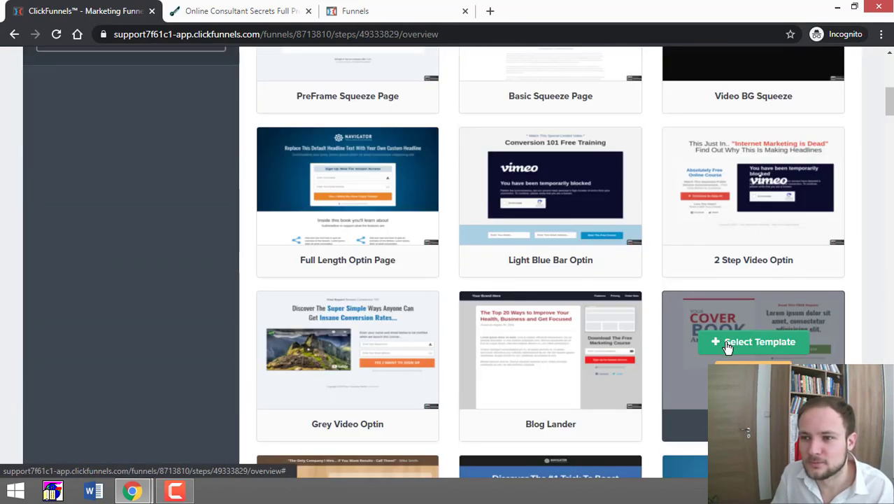
scroll("down", 3)
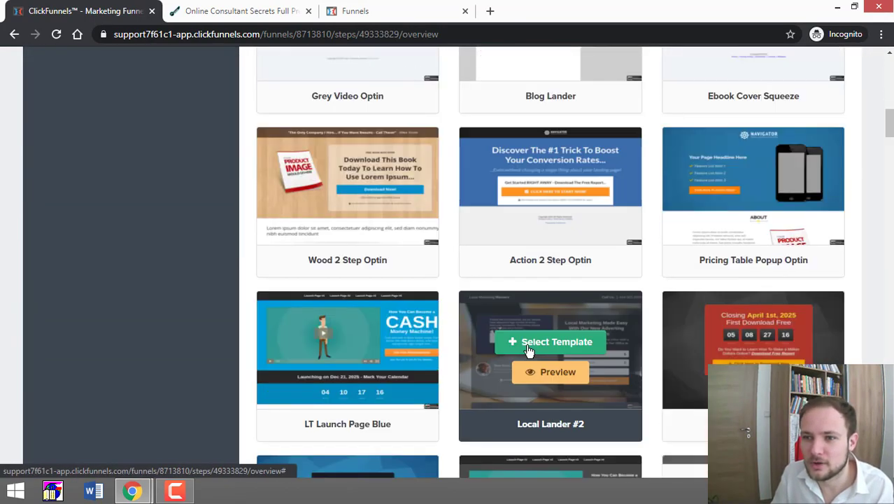
scroll("down", 3)
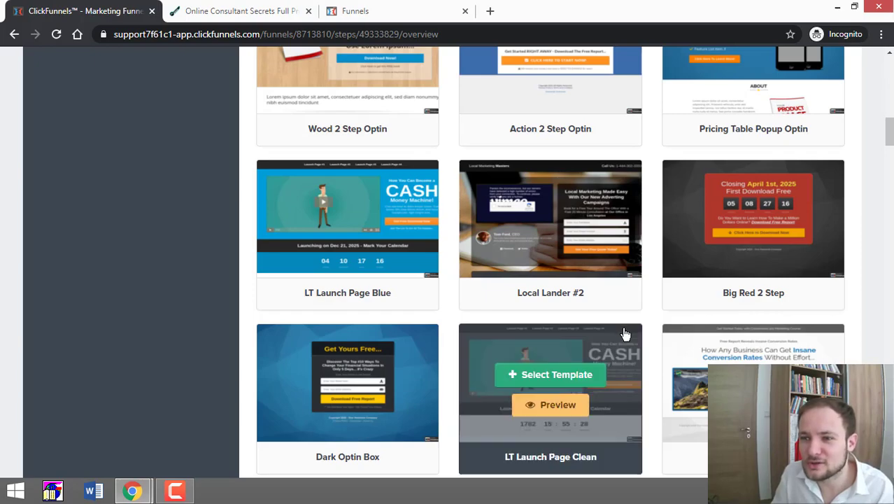
scroll("down", 3)
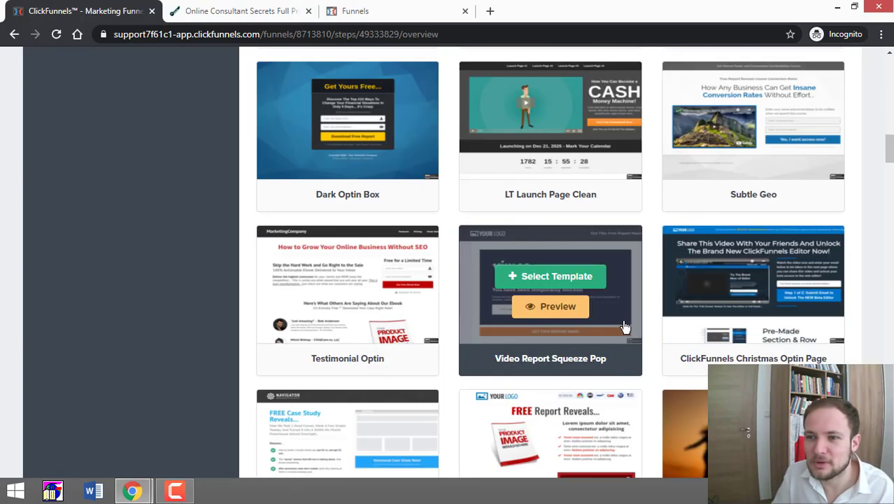
scroll("down", 3)
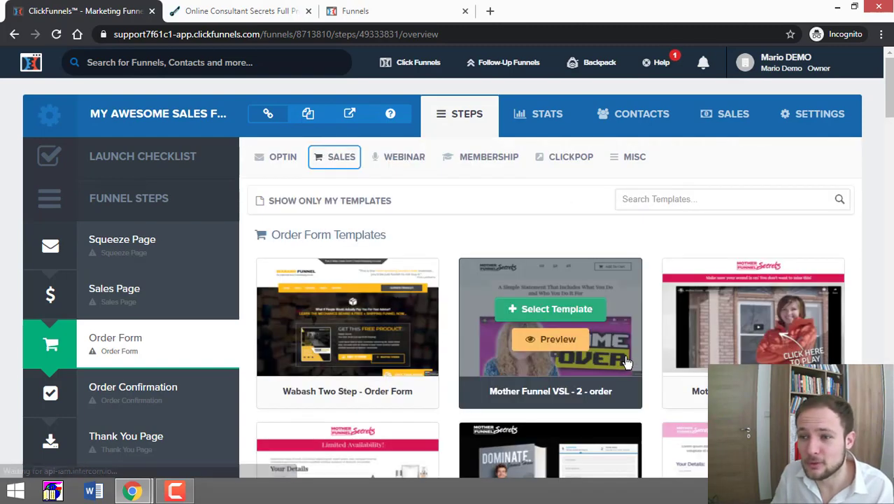
mouse_move(347, 338)
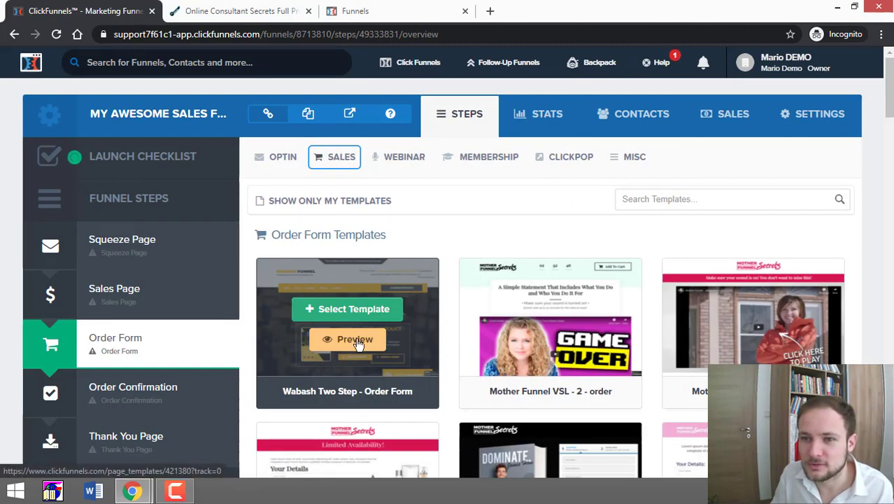
Preview the Wabash Two Step - Order Form template and review its free-plus-shipping layout.
left_click(355, 340)
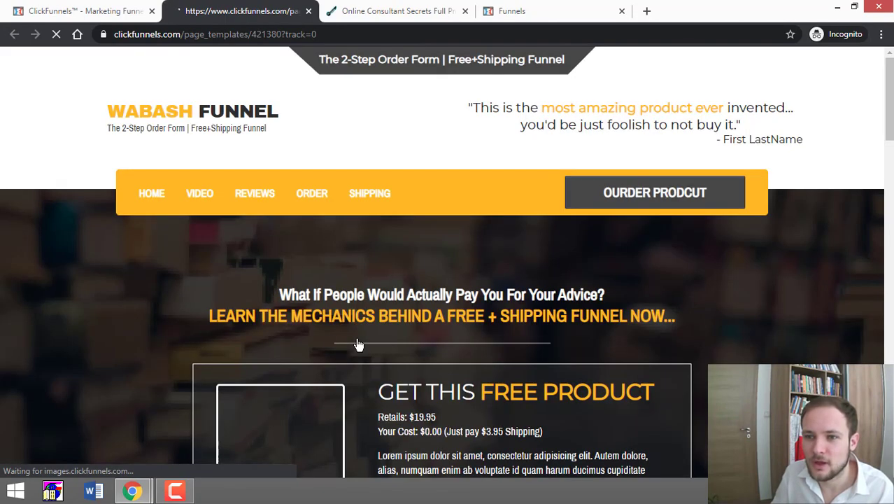
scroll("down", 3)
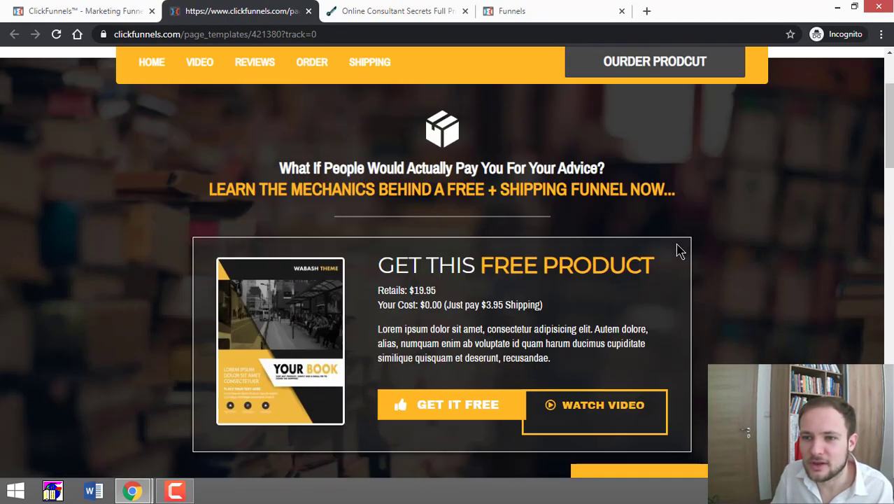
scroll("down", 3)
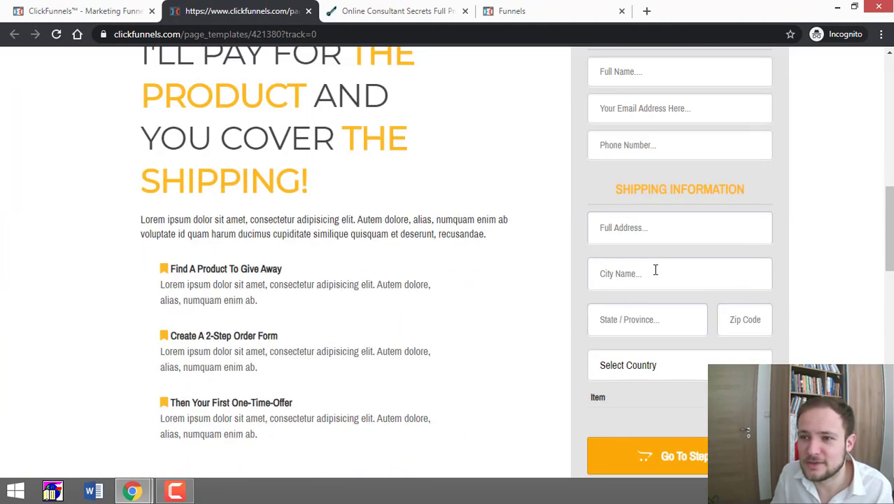
scroll("down", 3)
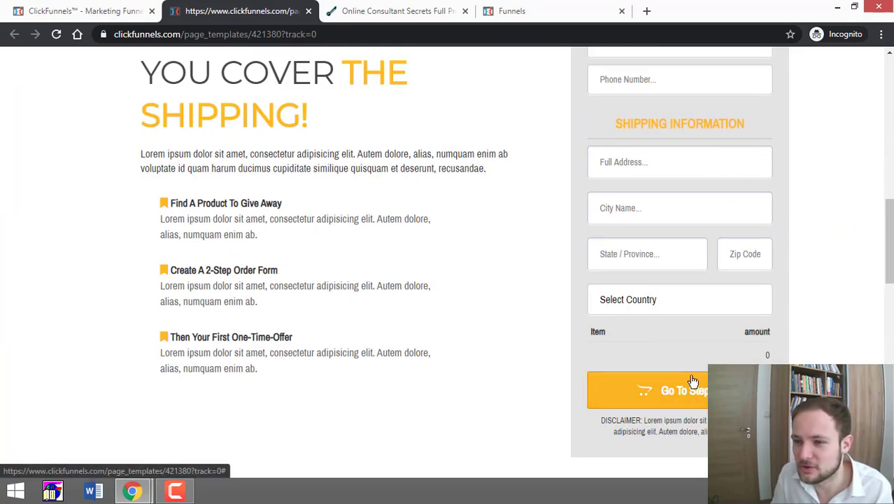
scroll("up", 3)
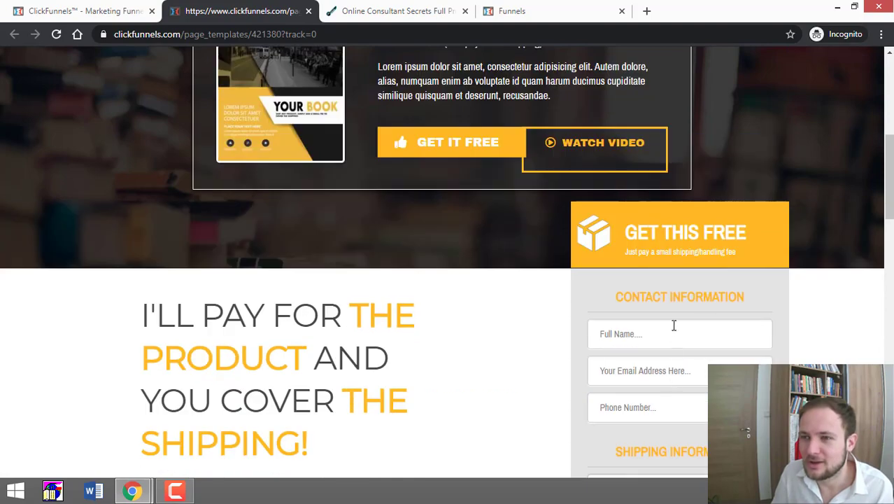
mouse_move(721, 323)
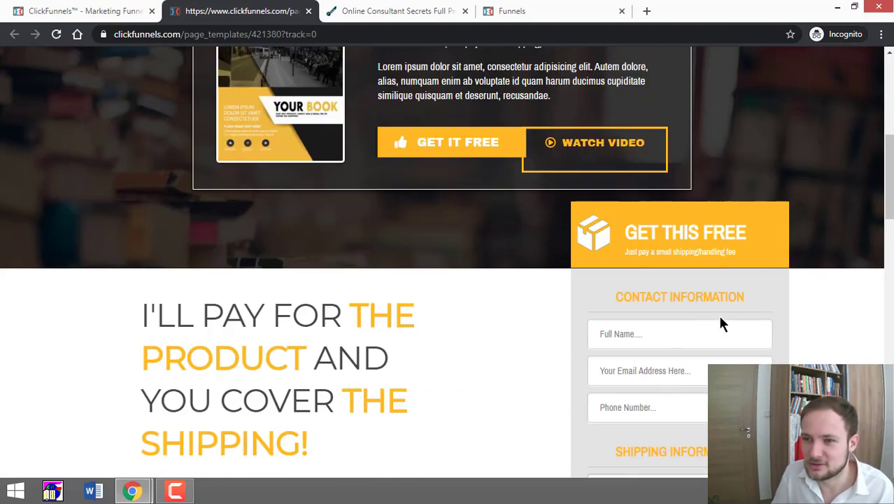
scroll("down", 3)
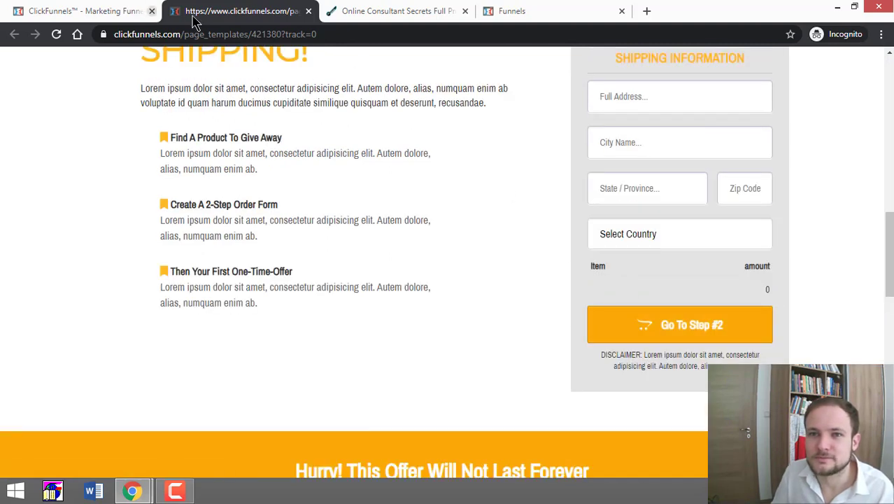
mouse_move(309, 11)
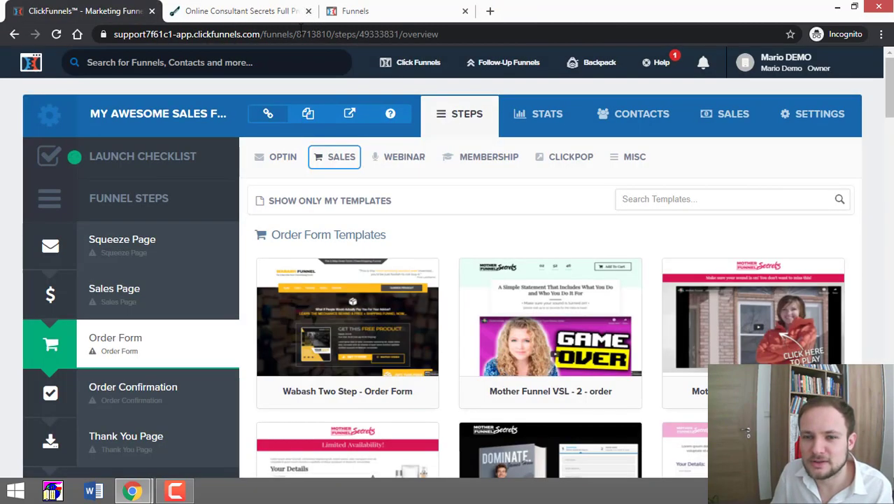
mouse_move(471, 179)
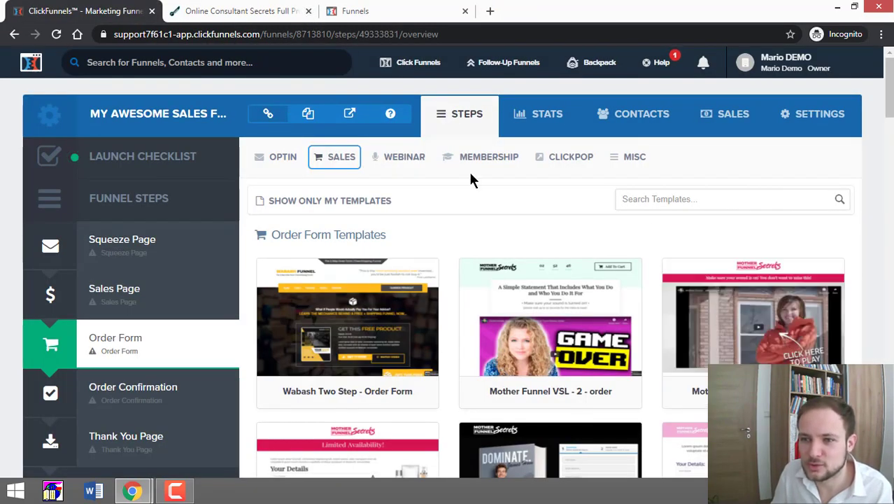
mouse_move(154, 394)
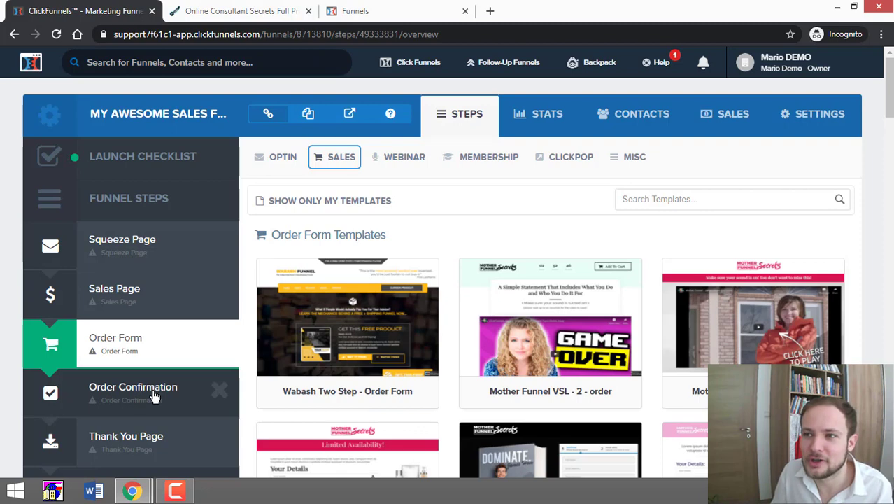